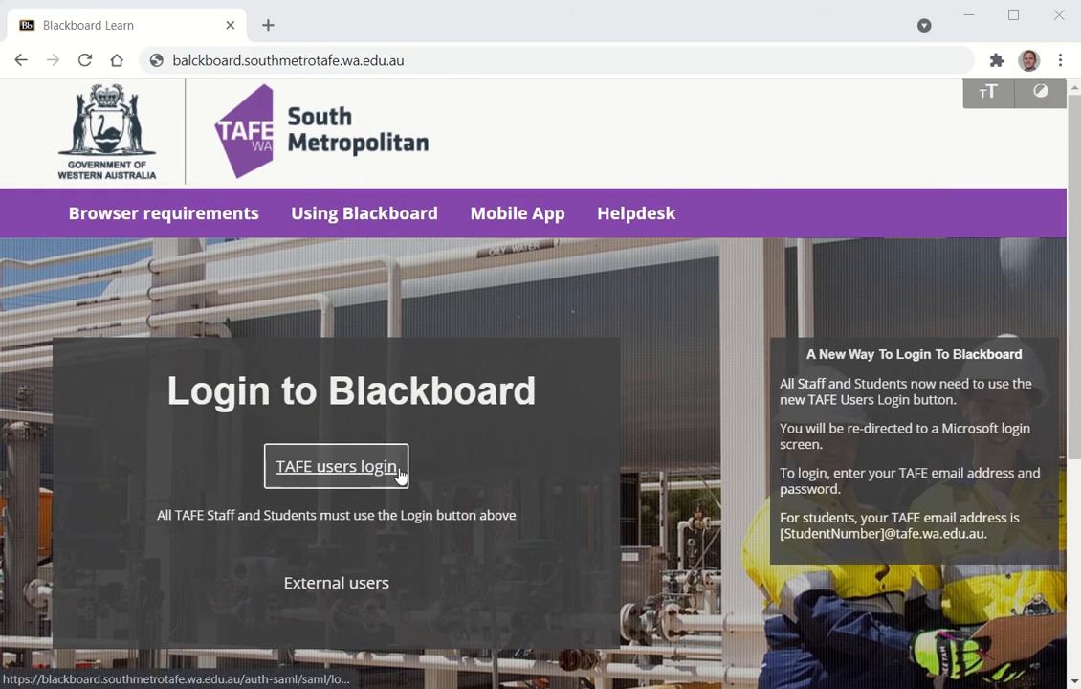
left_click(337, 467)
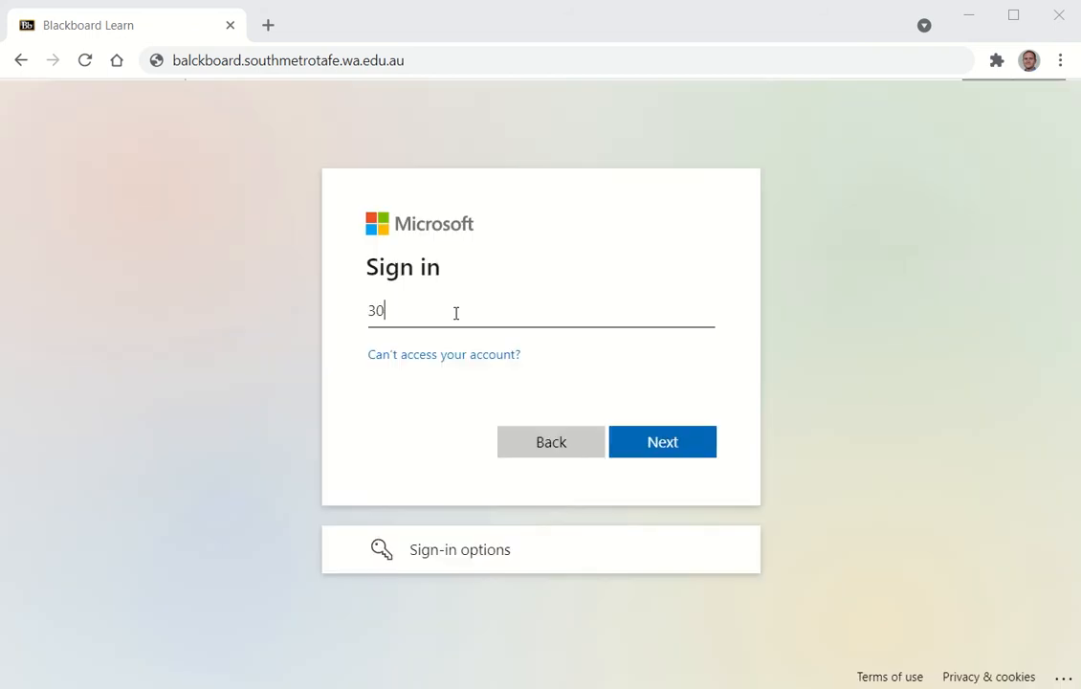
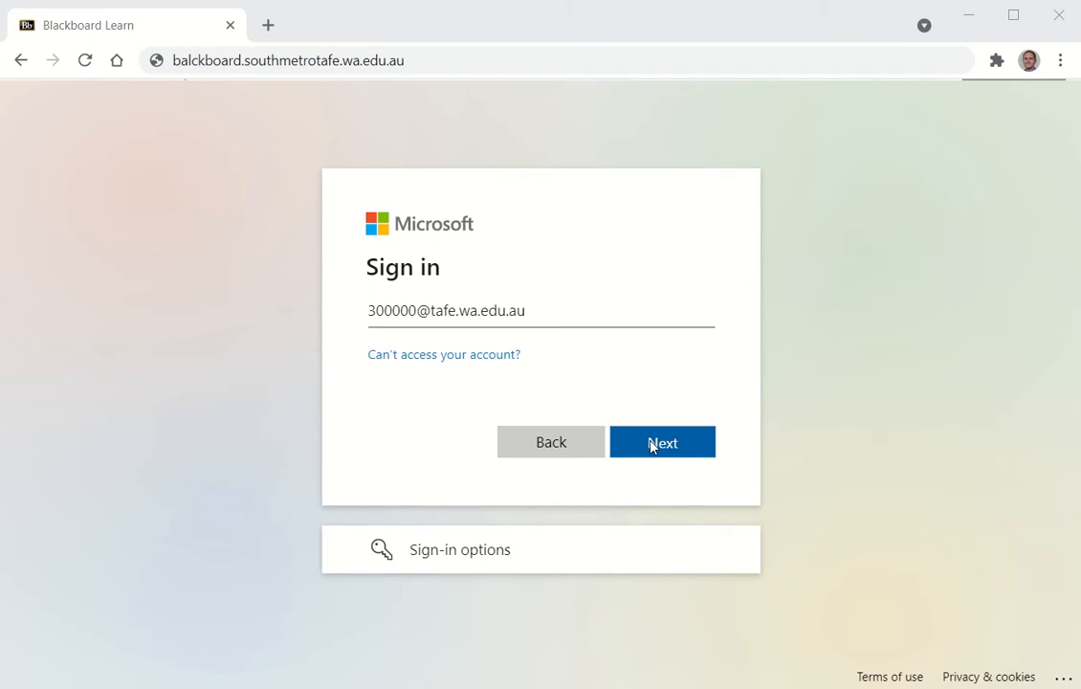
left_click(662, 442)
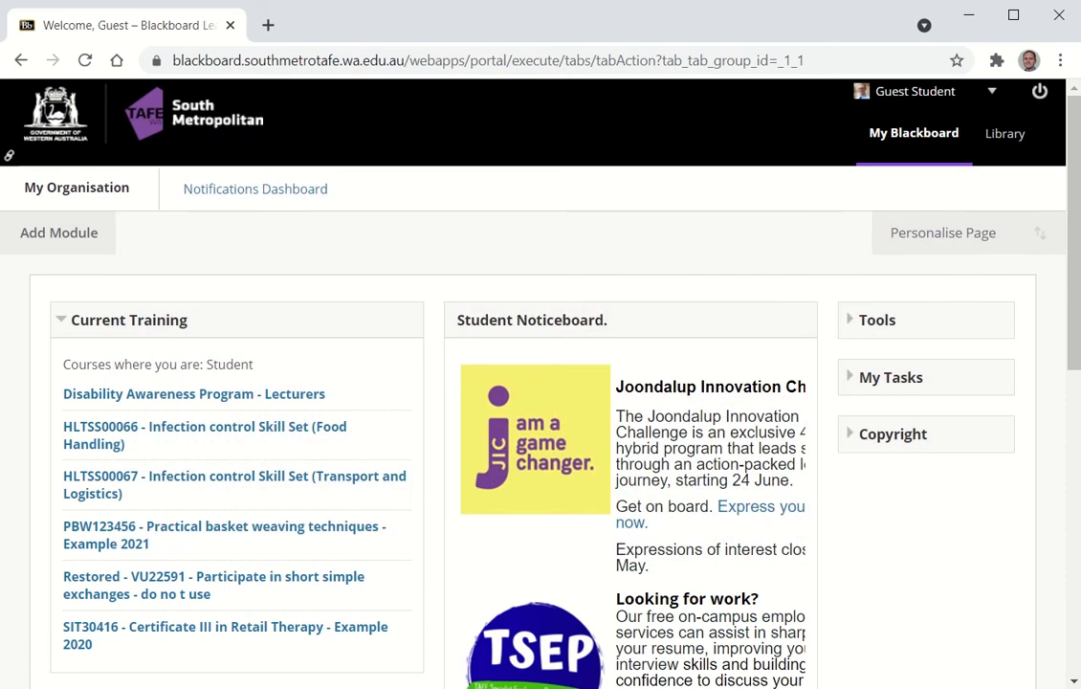
mouse_move(647, 220)
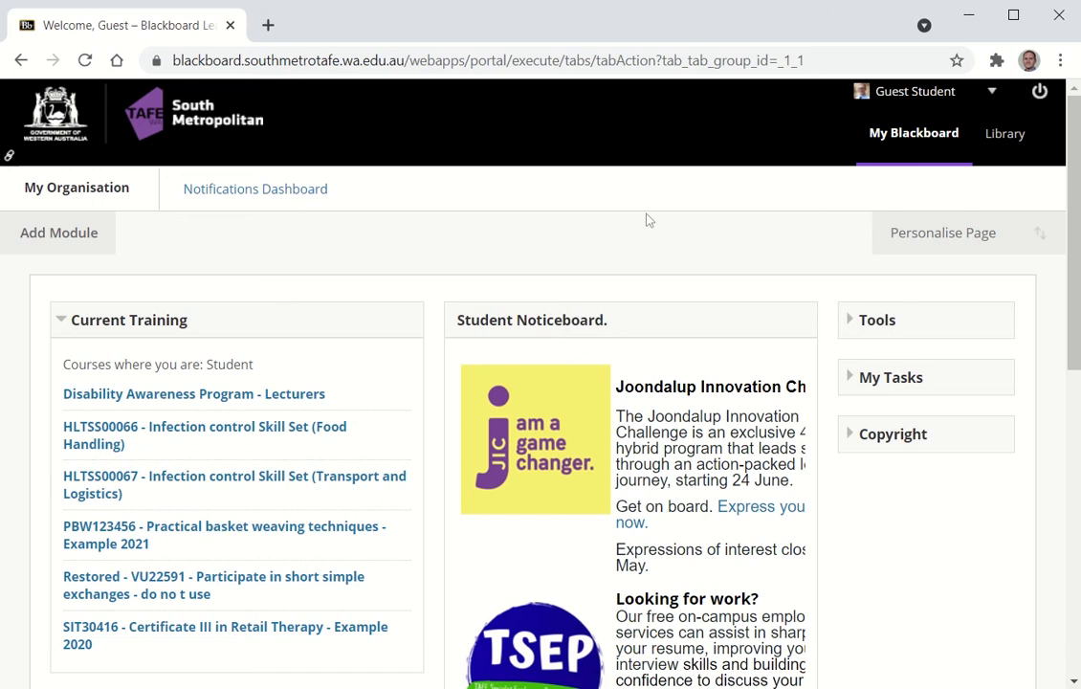
mouse_move(142, 352)
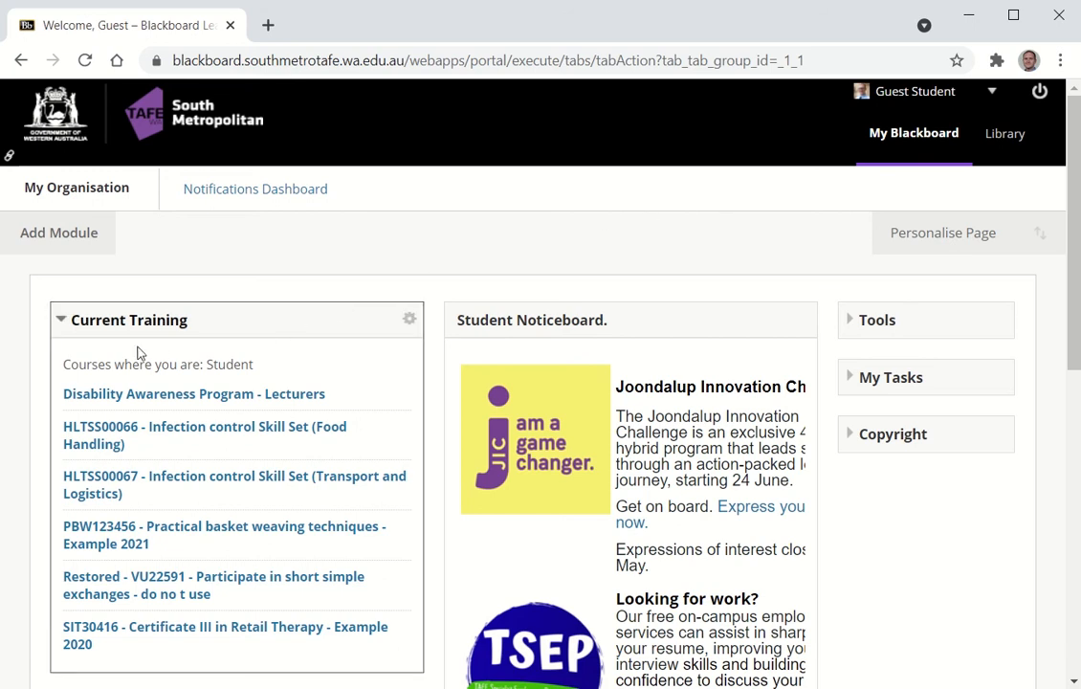
scroll("down", 3)
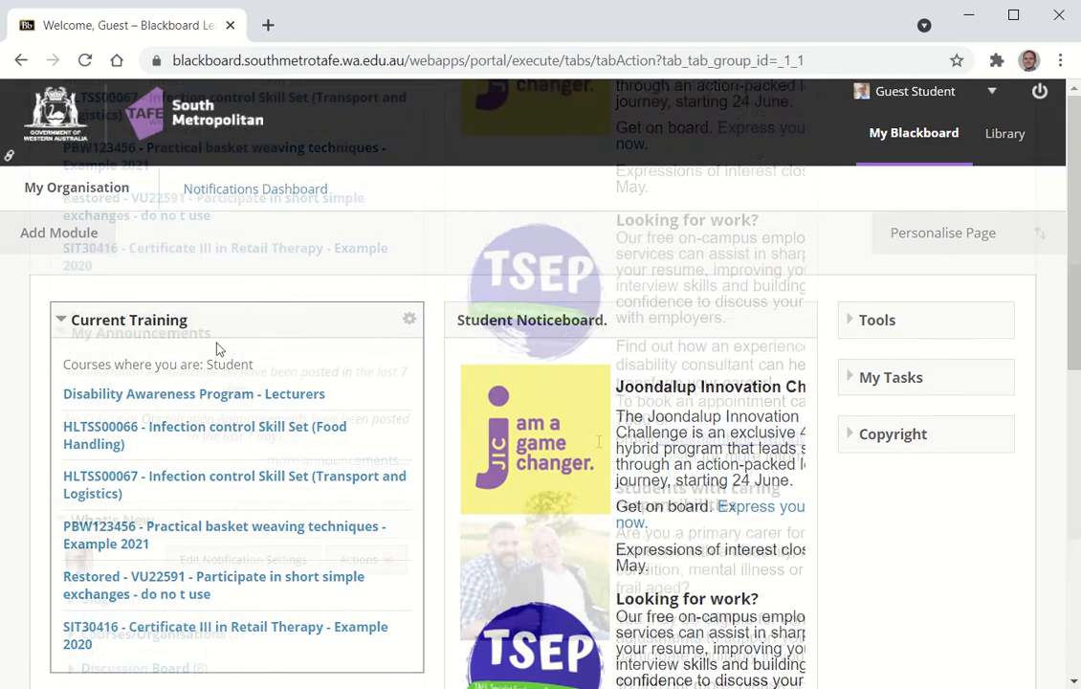
scroll("down", 3)
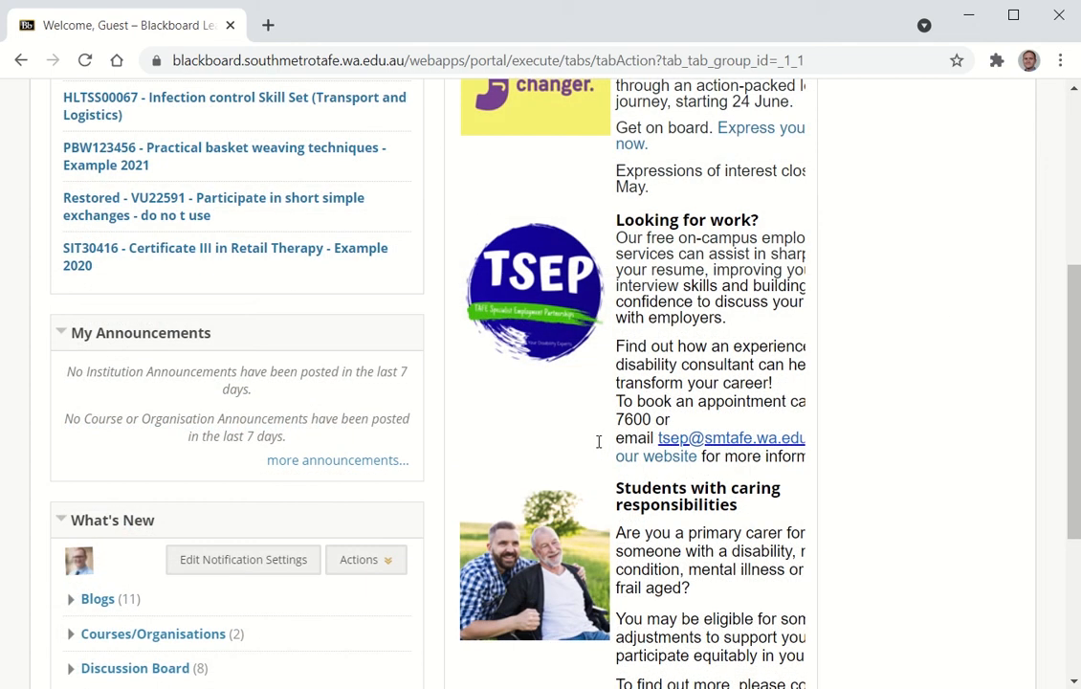
scroll("down", 3)
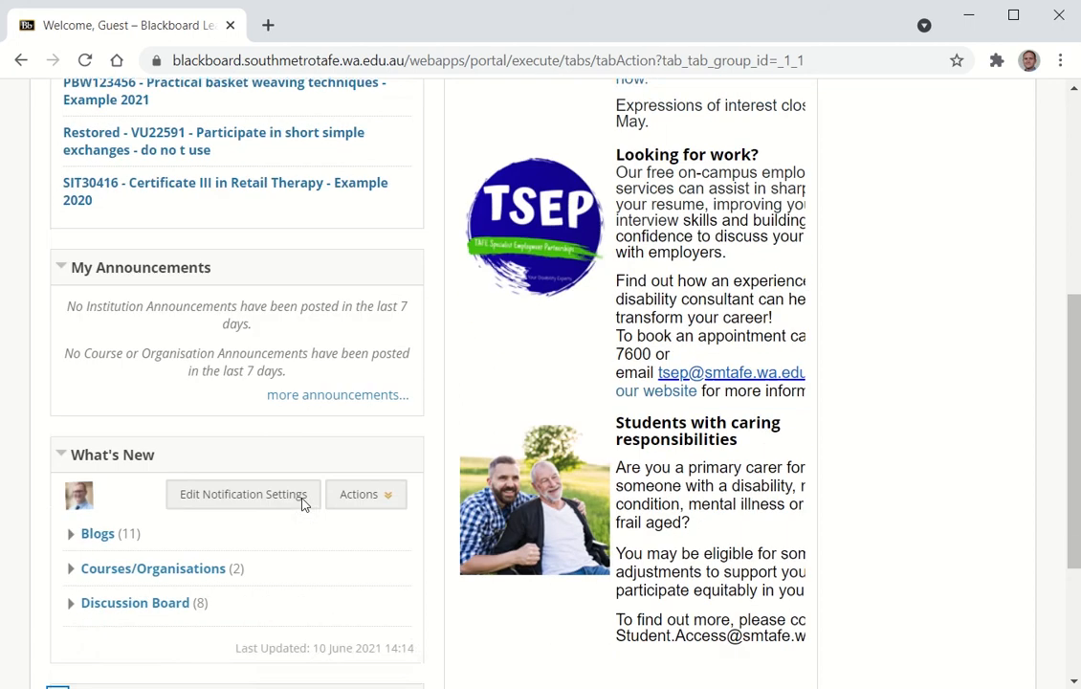
scroll("down", 3)
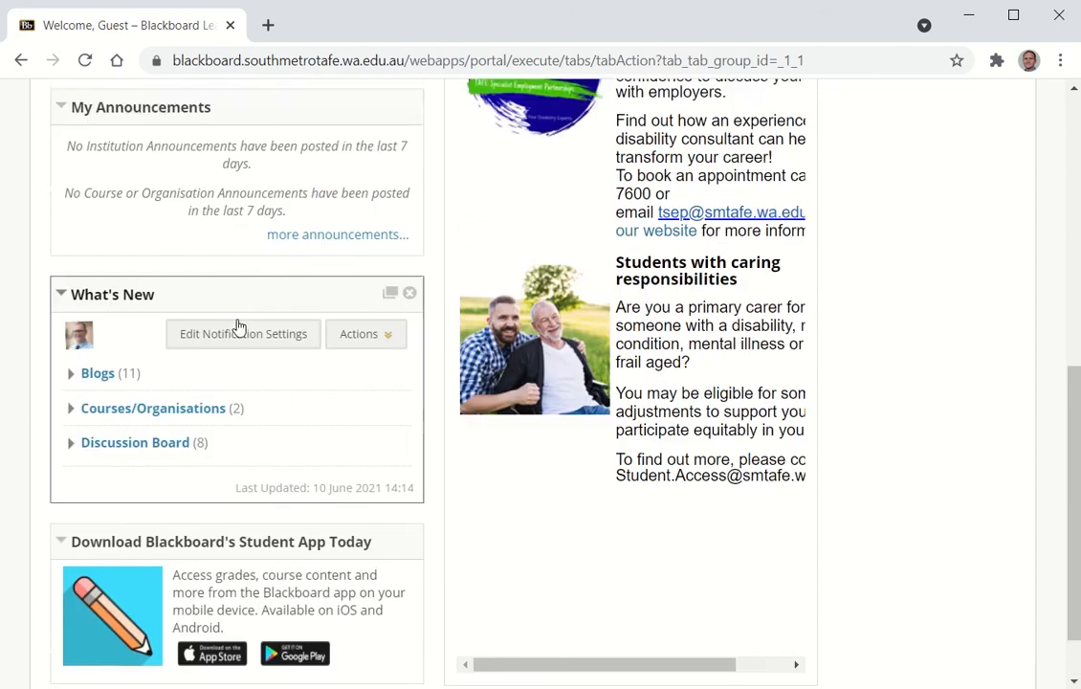
scroll("up", 3)
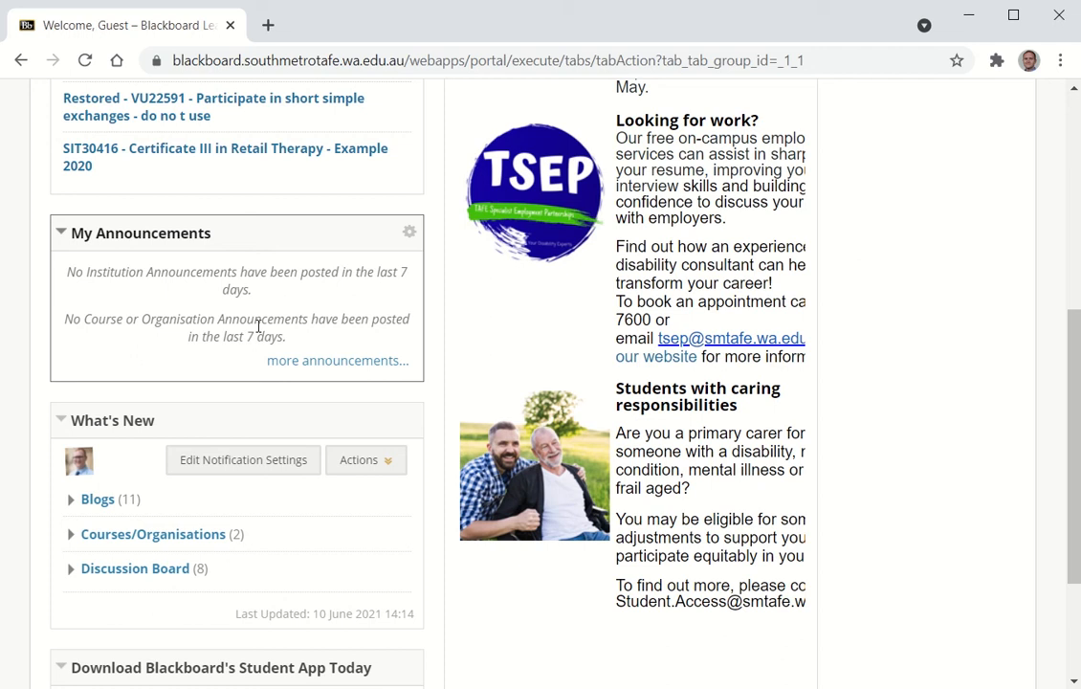
mouse_move(61, 234)
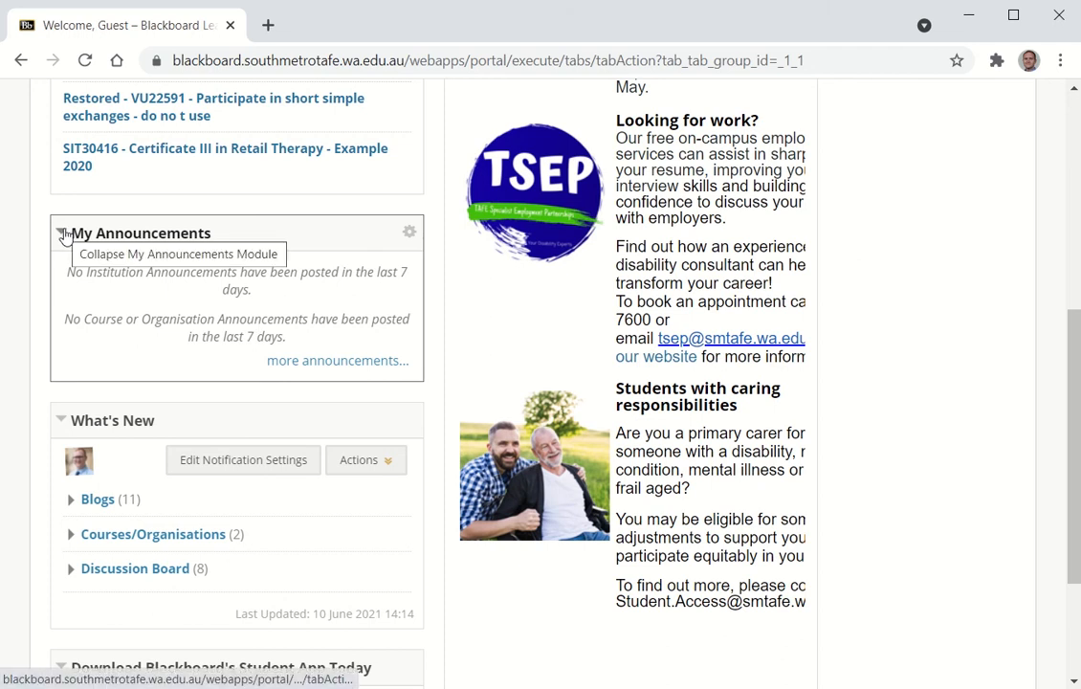
left_click(62, 233)
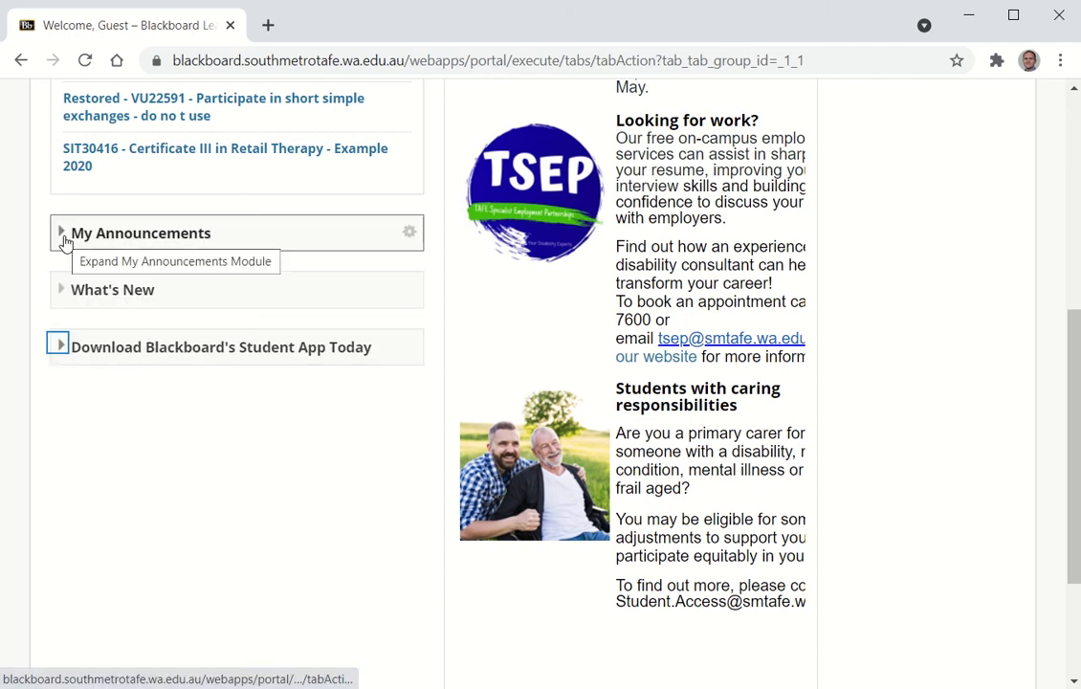
scroll("up", 3)
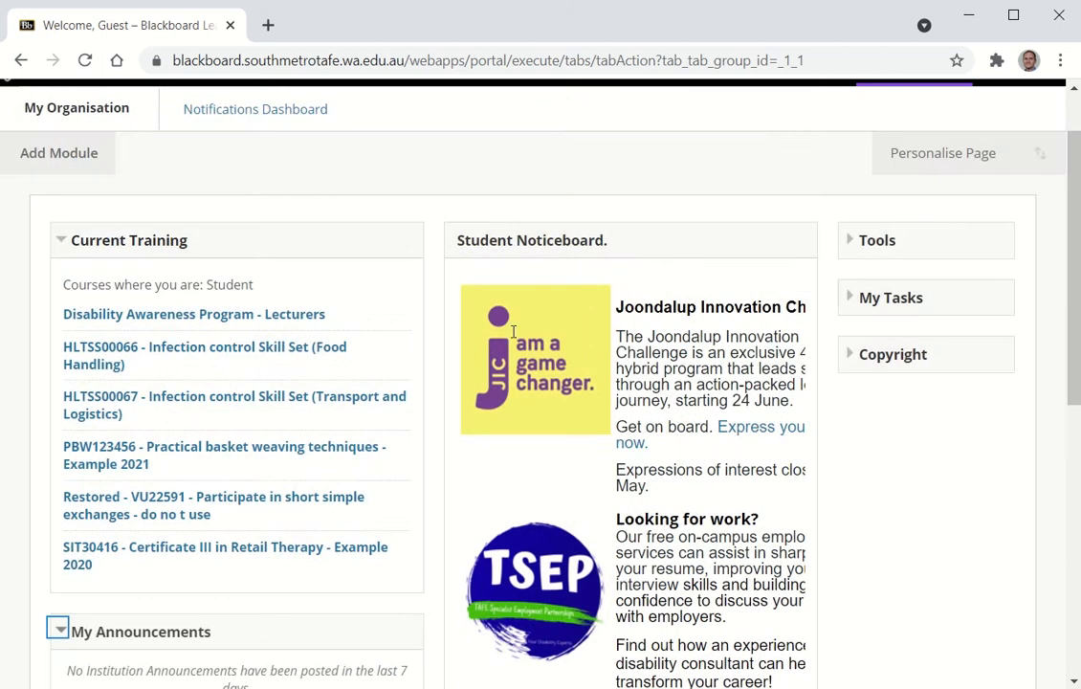
mouse_move(895, 465)
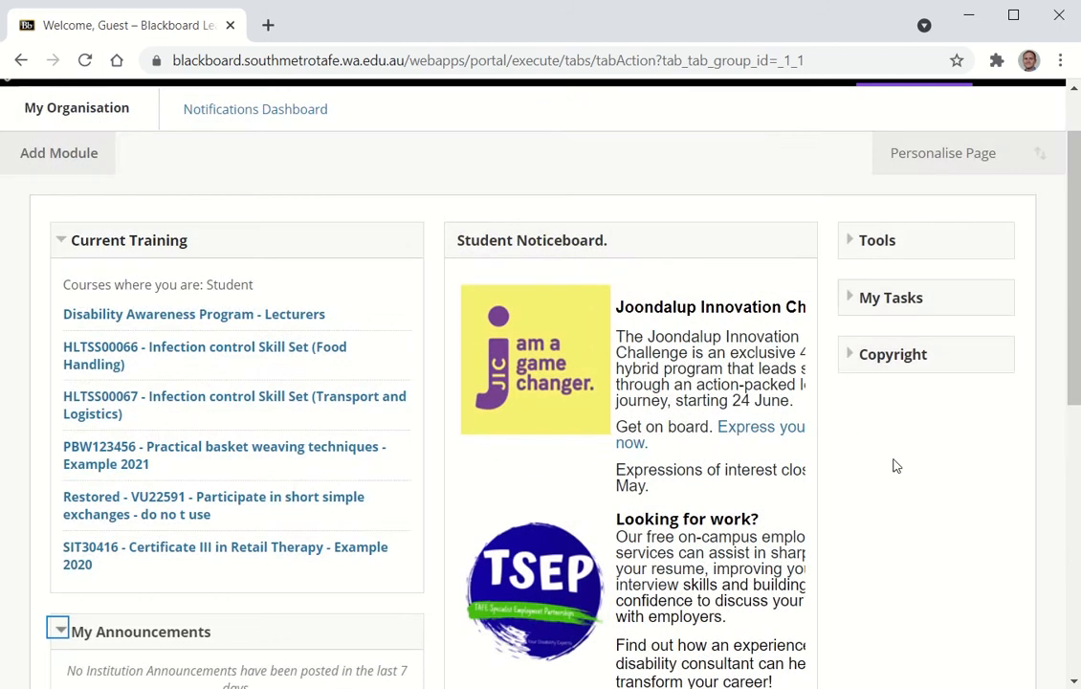
Read the PBW123456 course's Delivery and Assessment Plan (DAP).pdf and return to the course welcome page
left_click(224, 456)
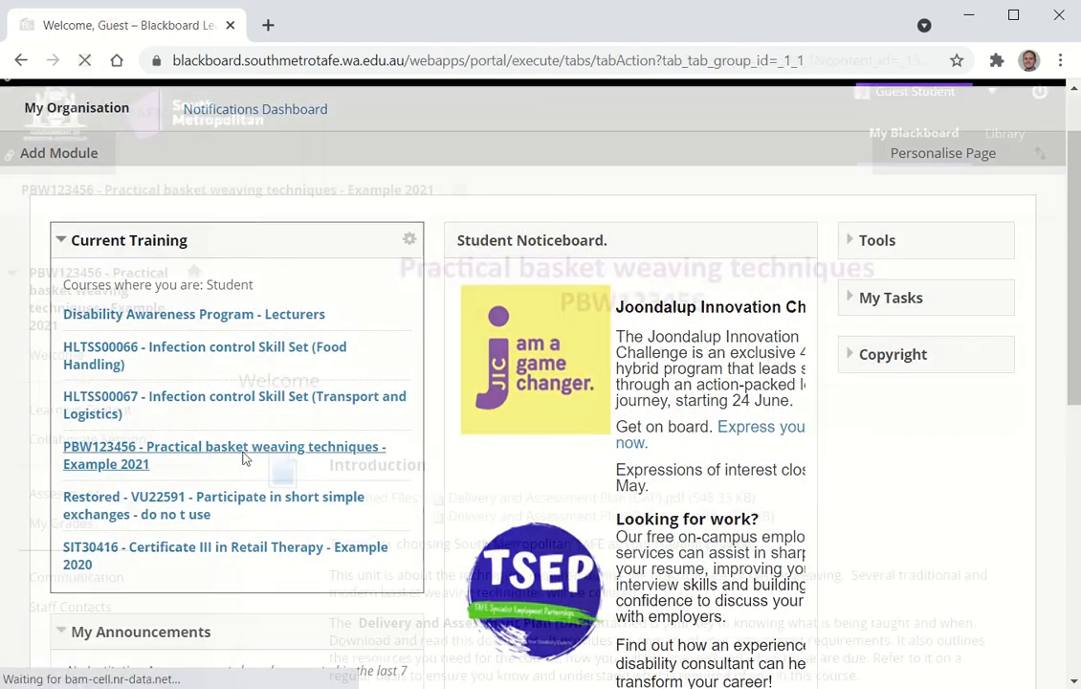
left_click(224, 456)
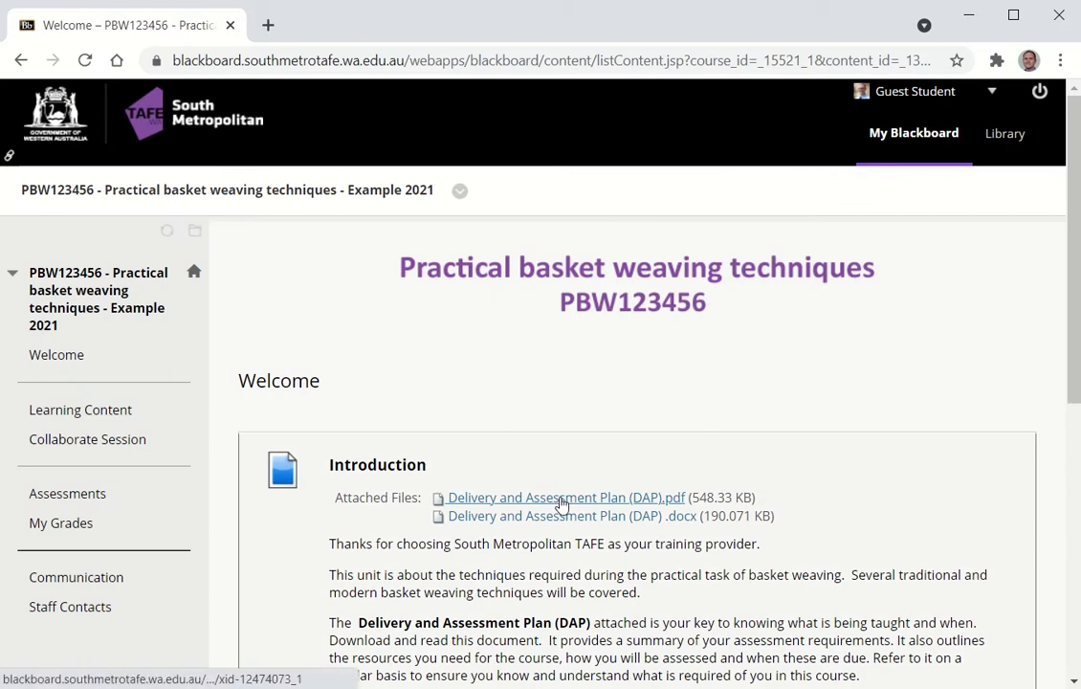
left_click(567, 498)
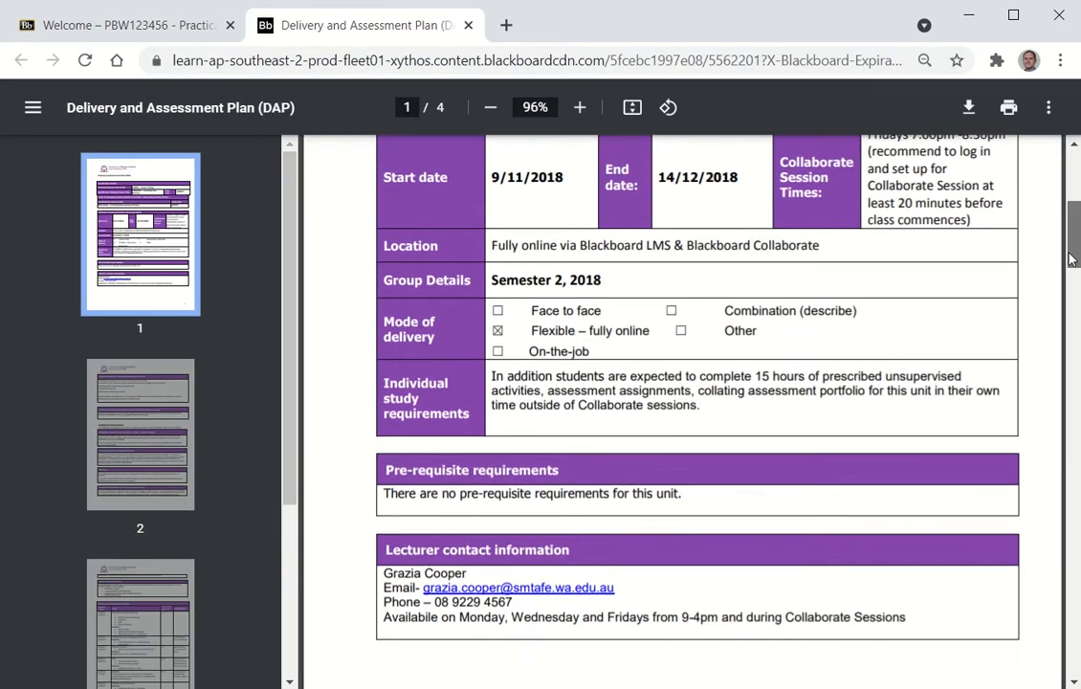
scroll("down", 3)
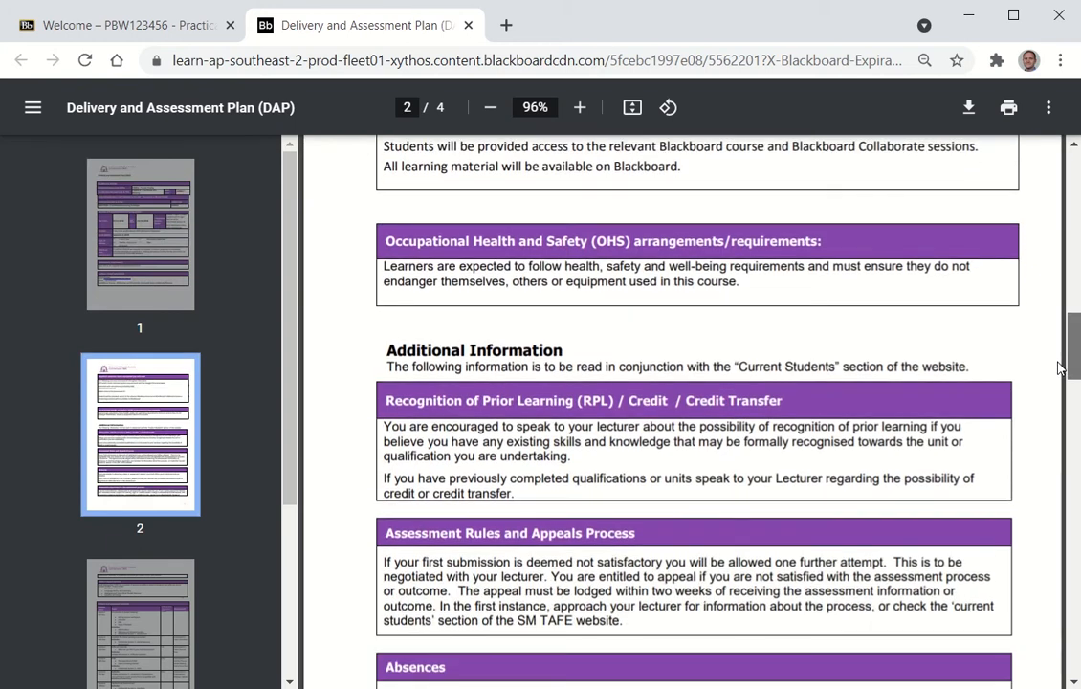
scroll("down", 3)
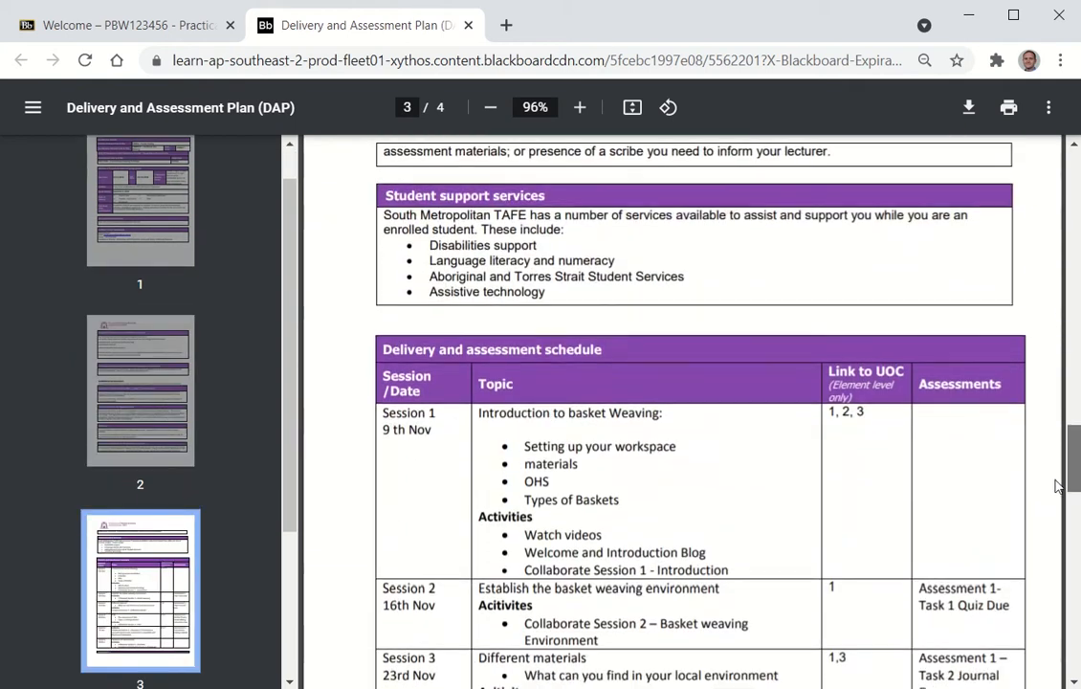
scroll("down", 3)
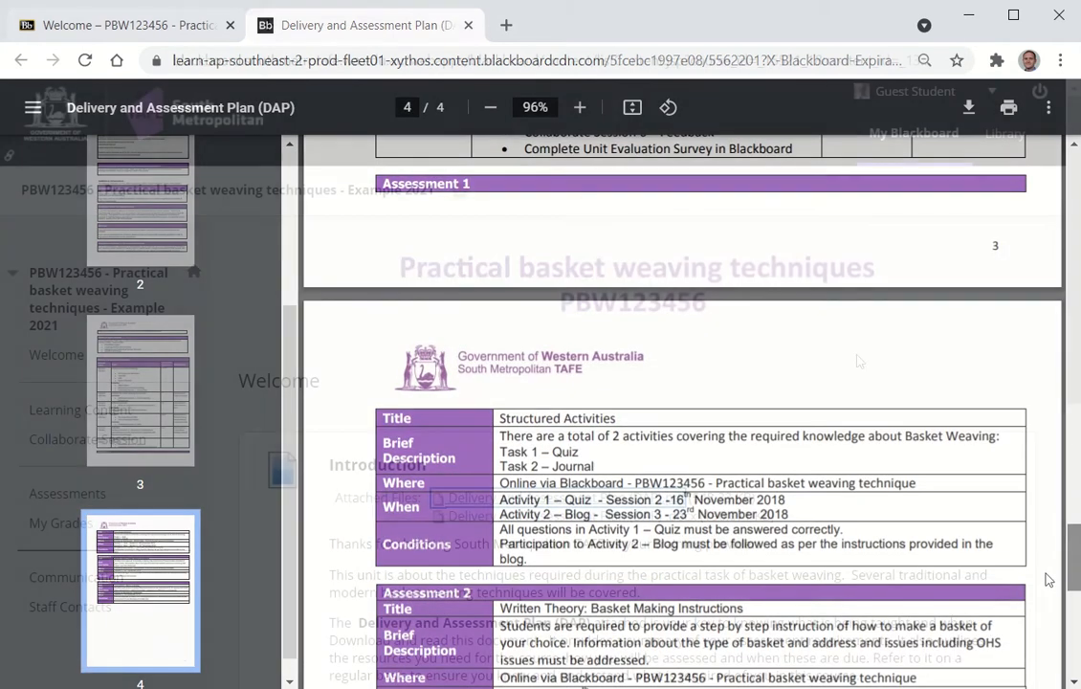
left_click(466, 24)
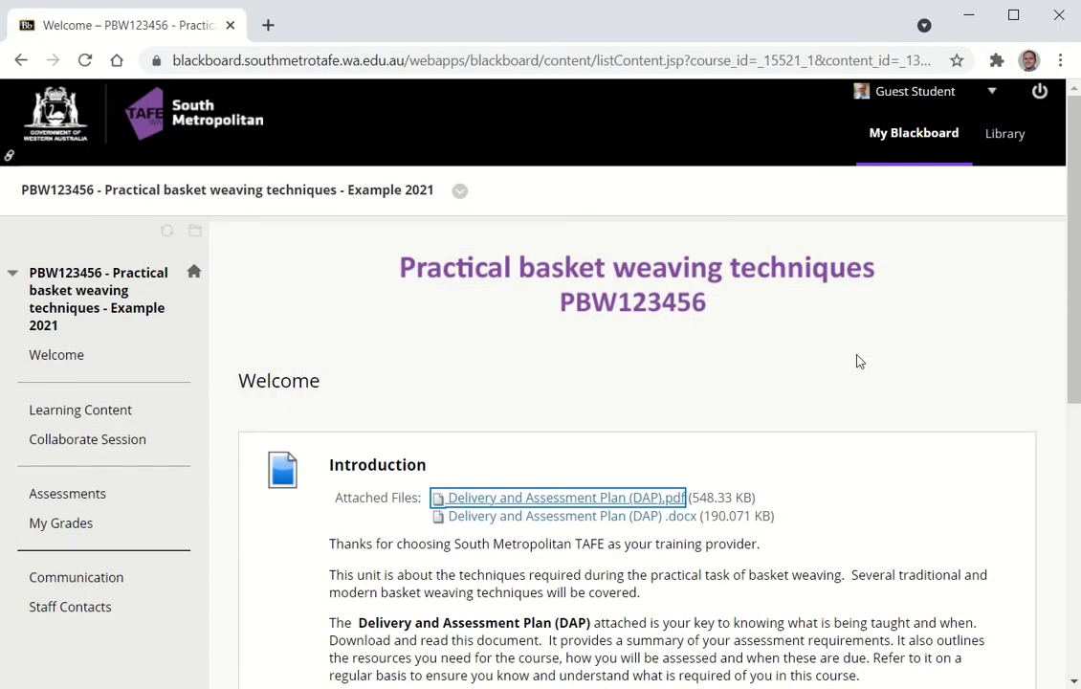
Begin the Delivery and Assessment Plan acceptance test and answer Yes to having read the plan
scroll("down", 3)
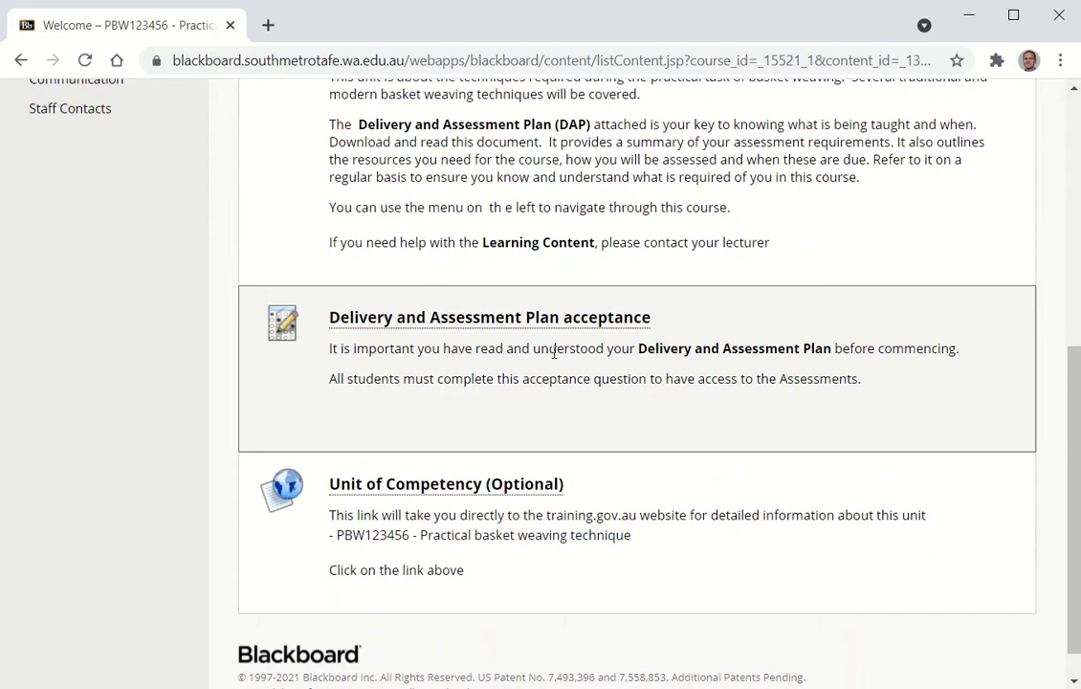
left_click(490, 318)
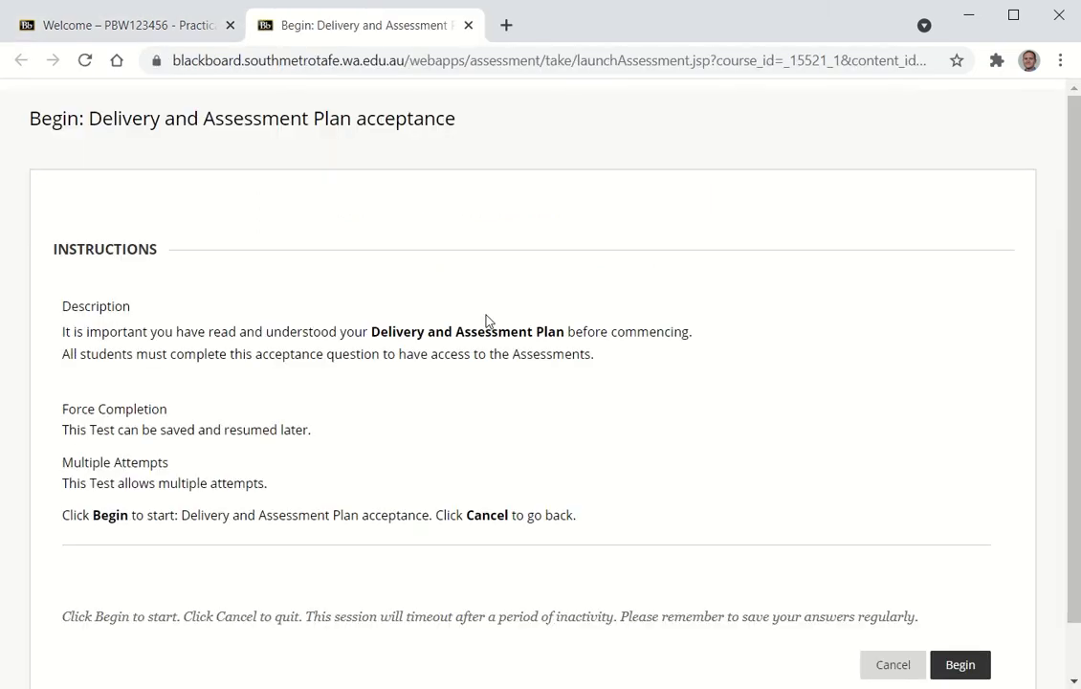
scroll("down", 3)
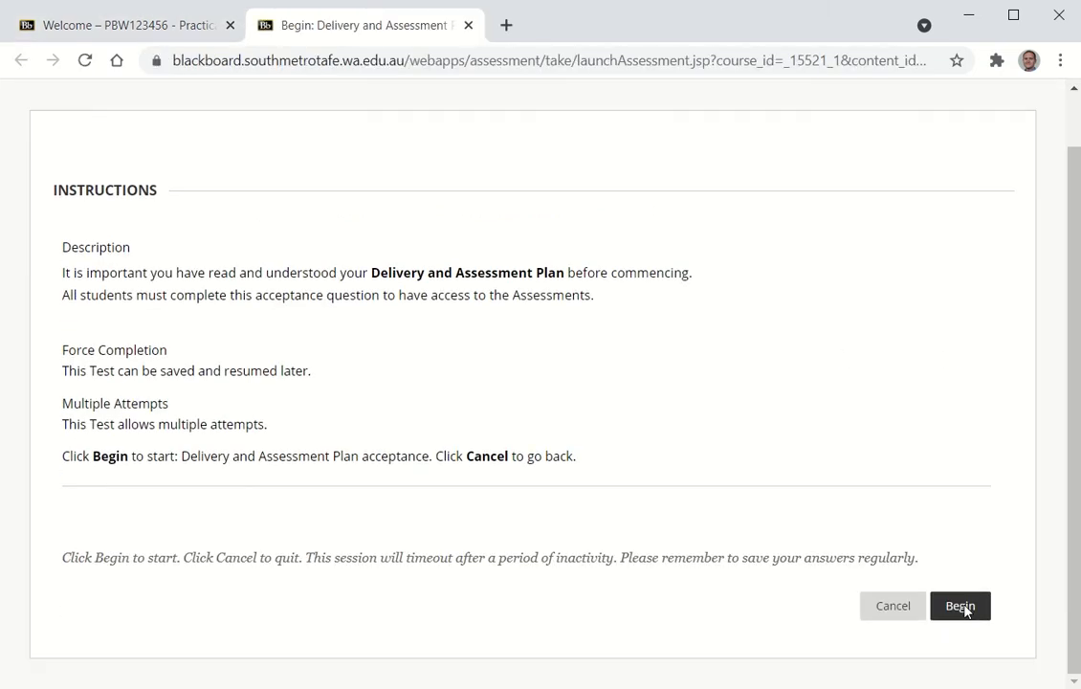
left_click(960, 605)
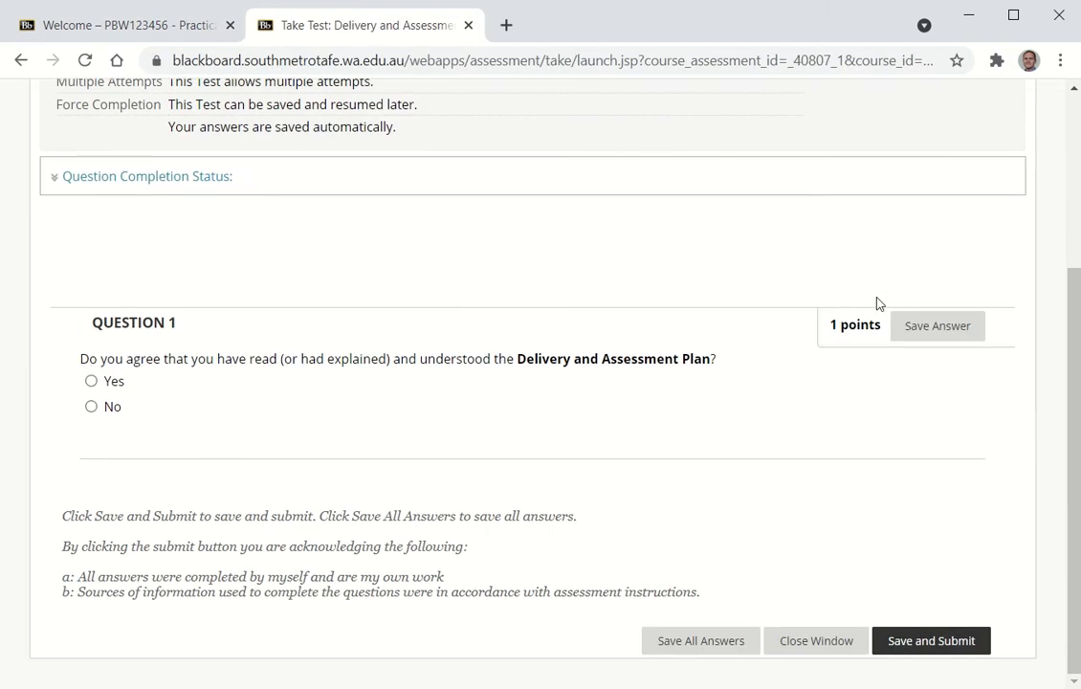
mouse_move(643, 410)
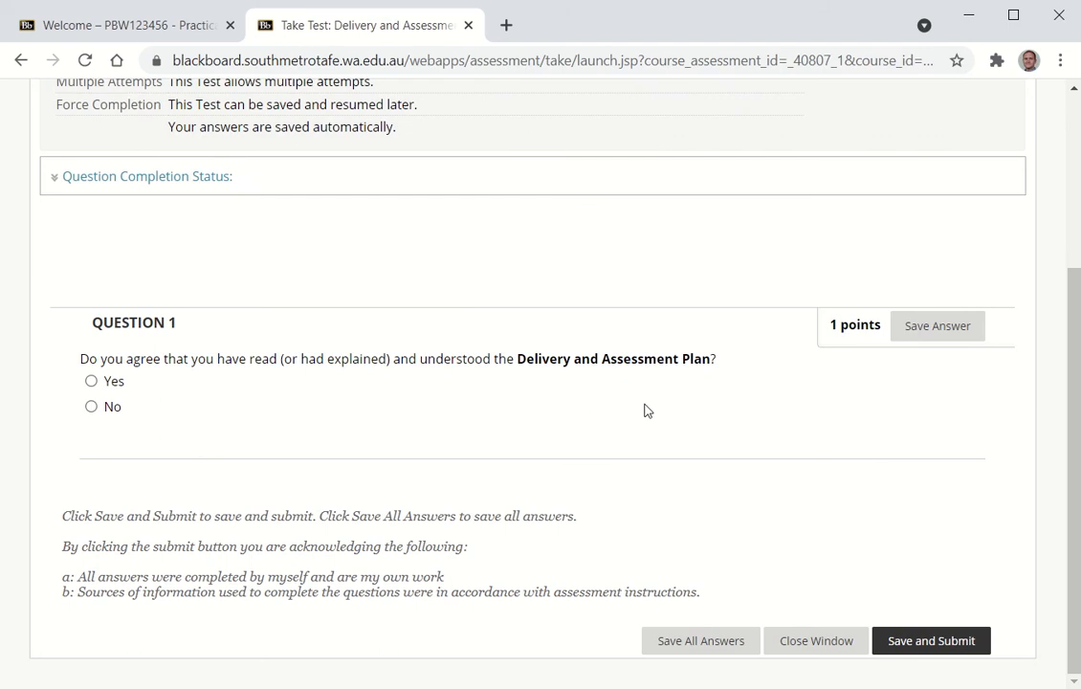
left_click(91, 381)
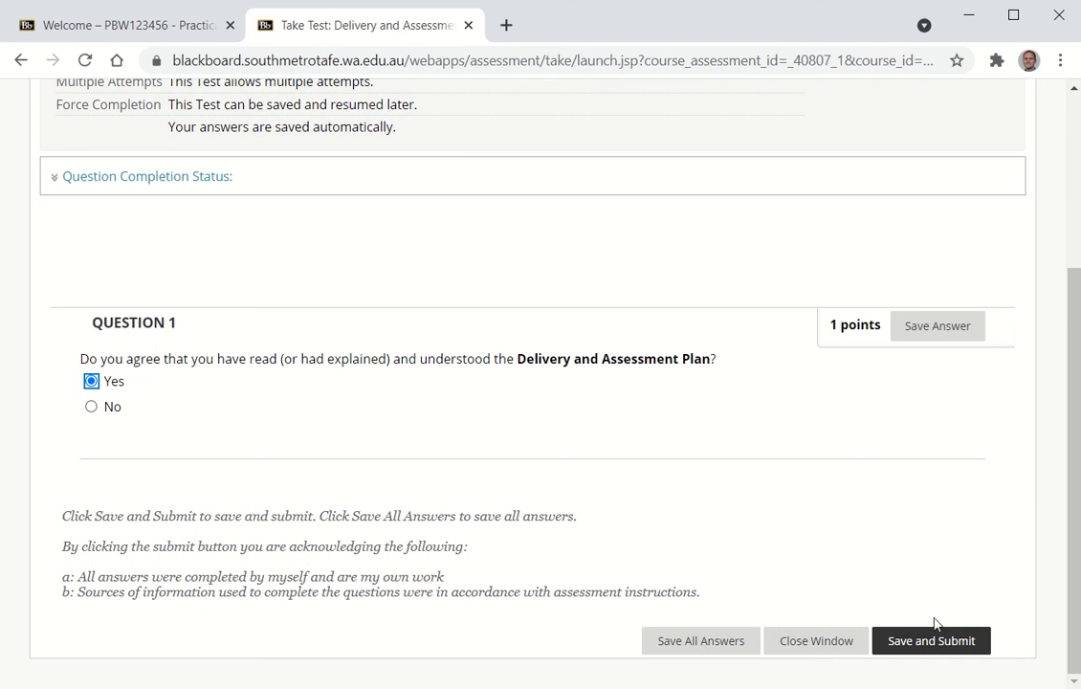
left_click(930, 639)
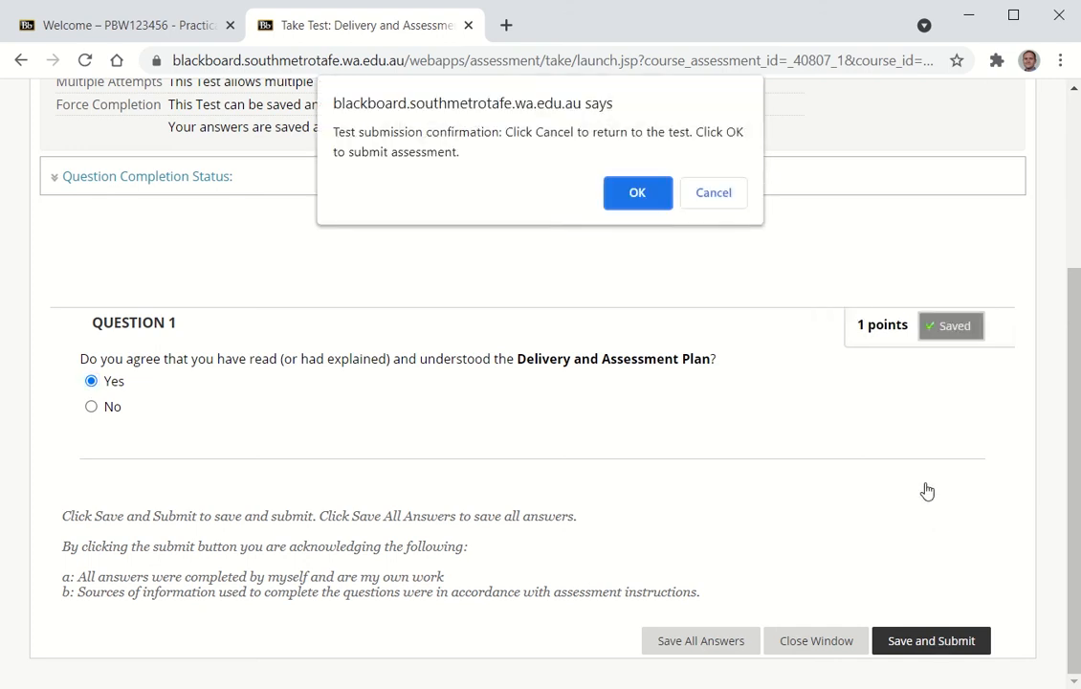
Submit the acceptance test, review the 1 out of 1 result and return to the course assessments list
left_click(637, 191)
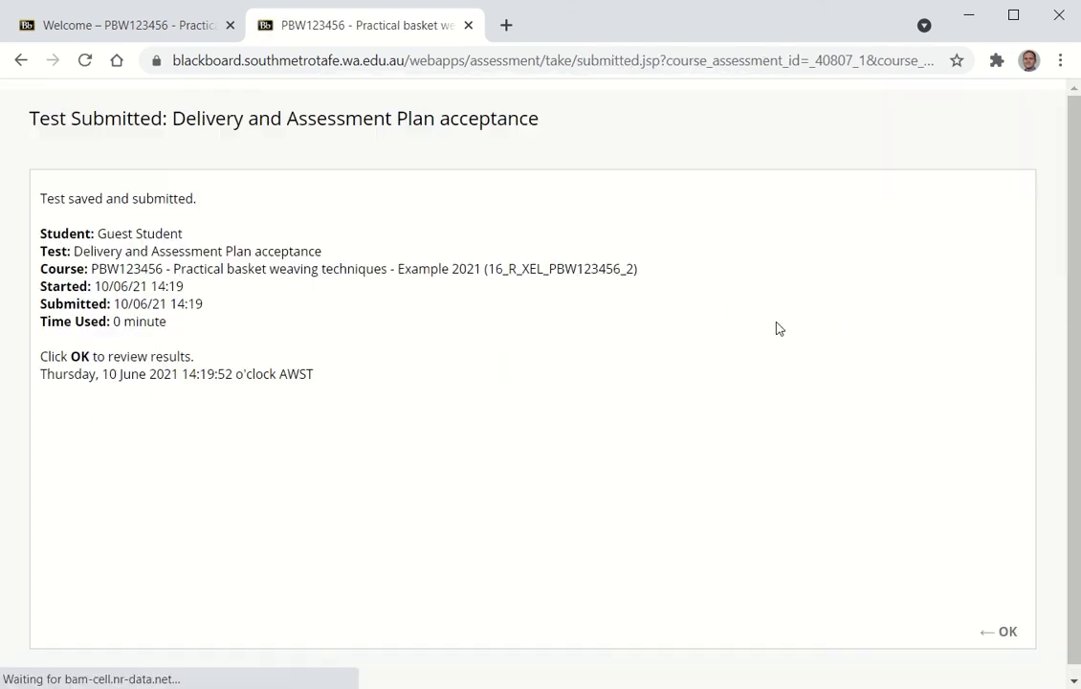
left_click(1006, 631)
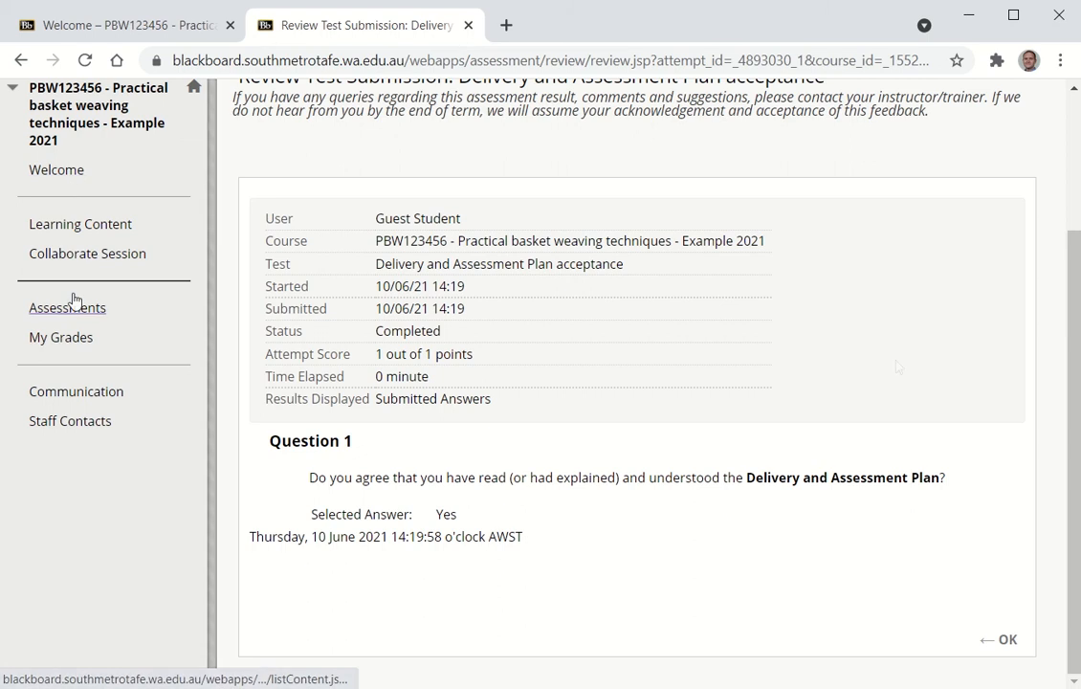
left_click(67, 307)
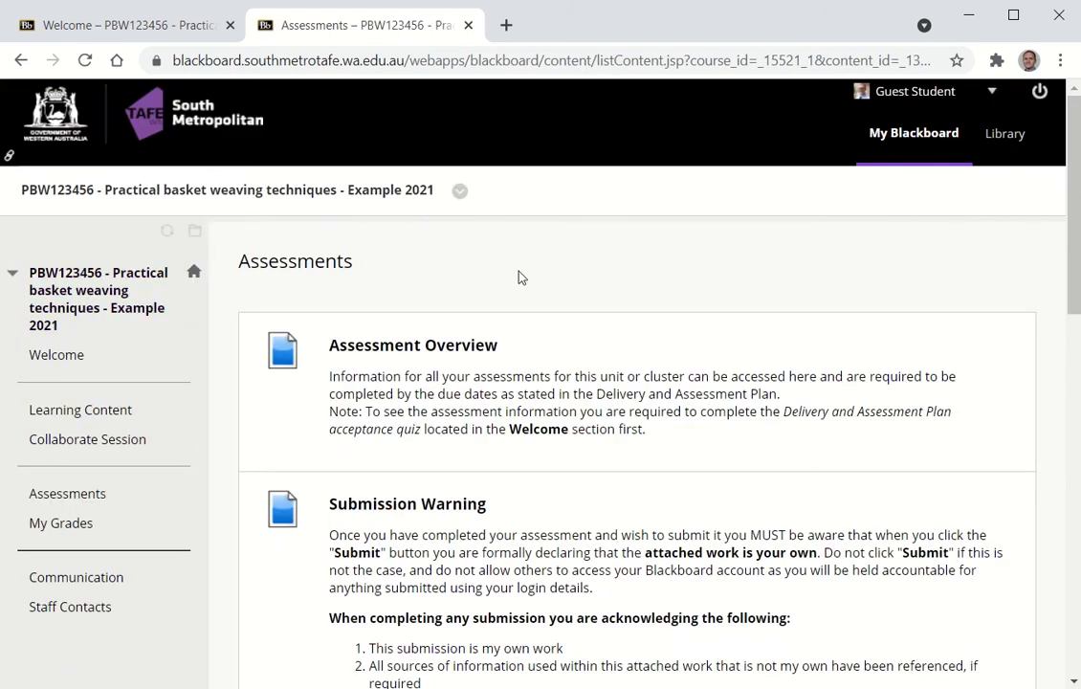
scroll("down", 3)
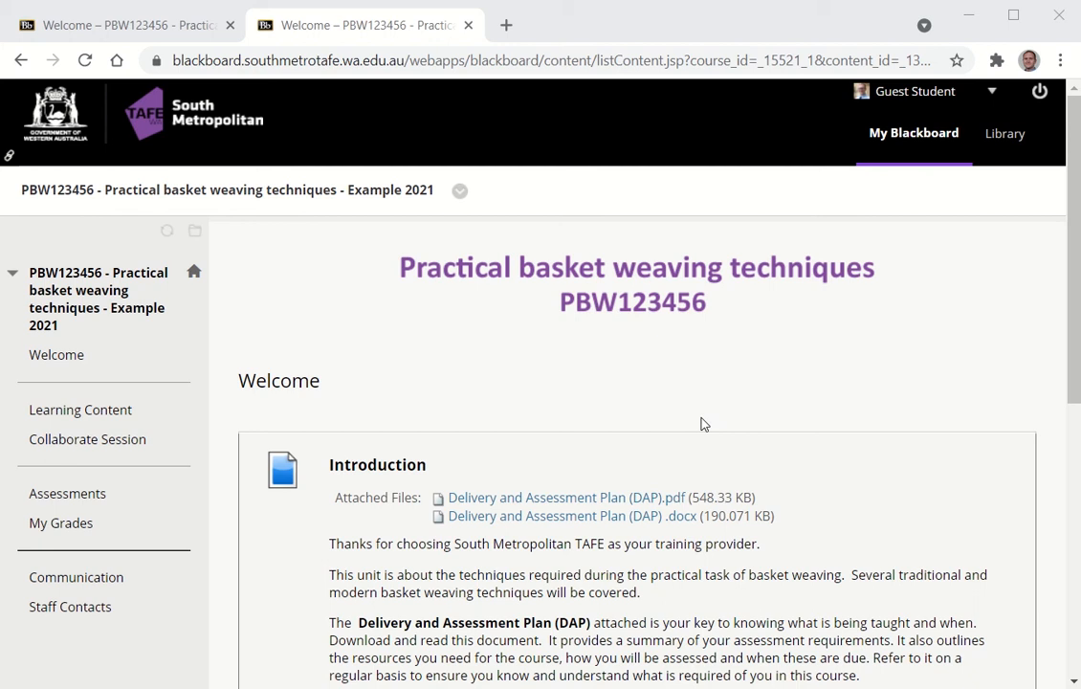
mouse_move(468, 316)
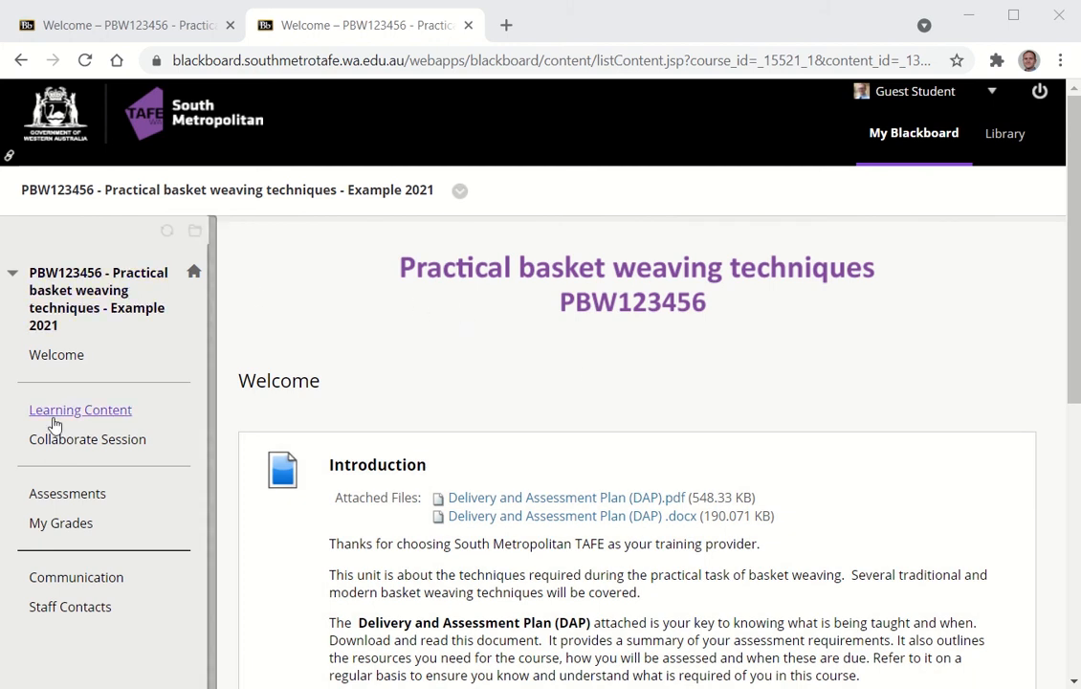
Reach the Assessment 2 - Written Theory upload page with its Assignment Submission area in view
left_click(67, 494)
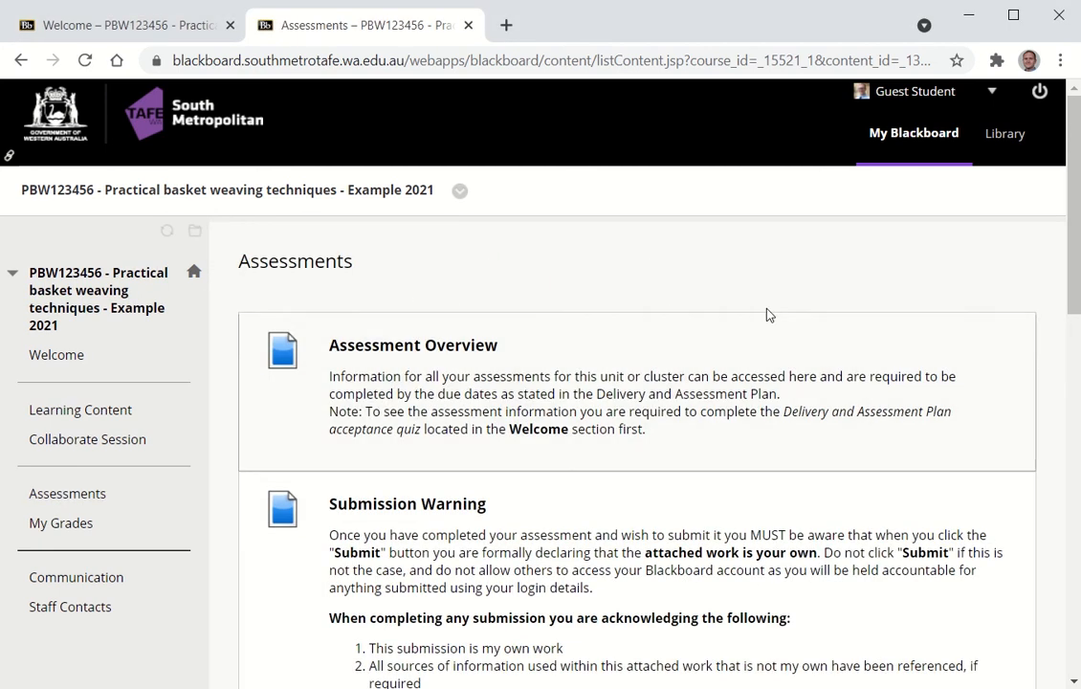
scroll("down", 3)
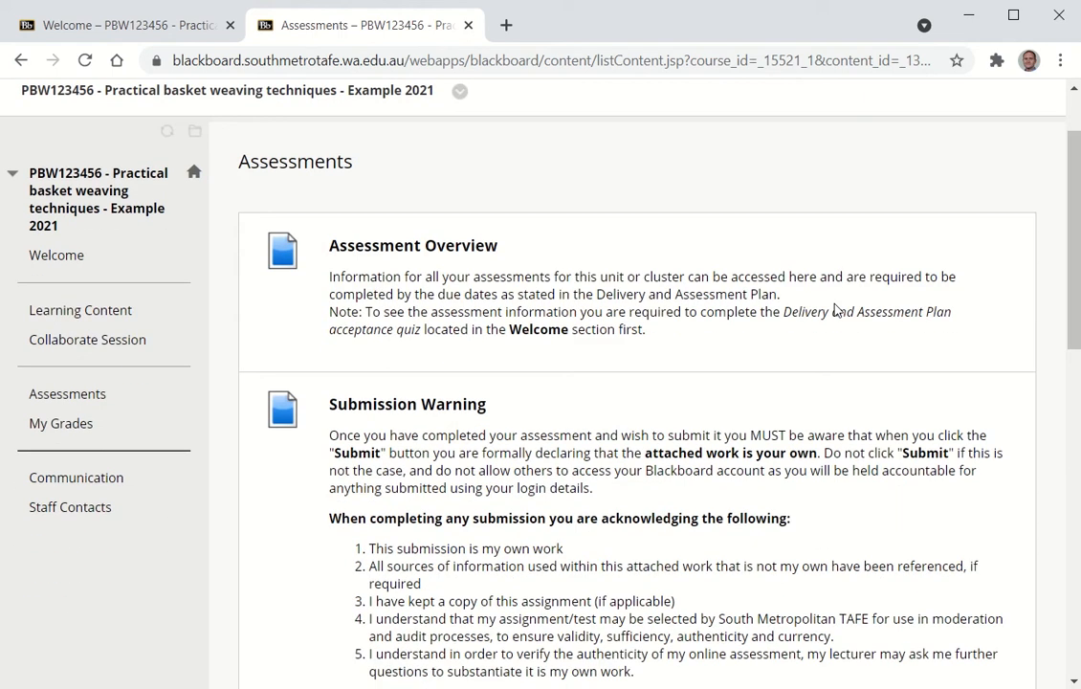
scroll("down", 3)
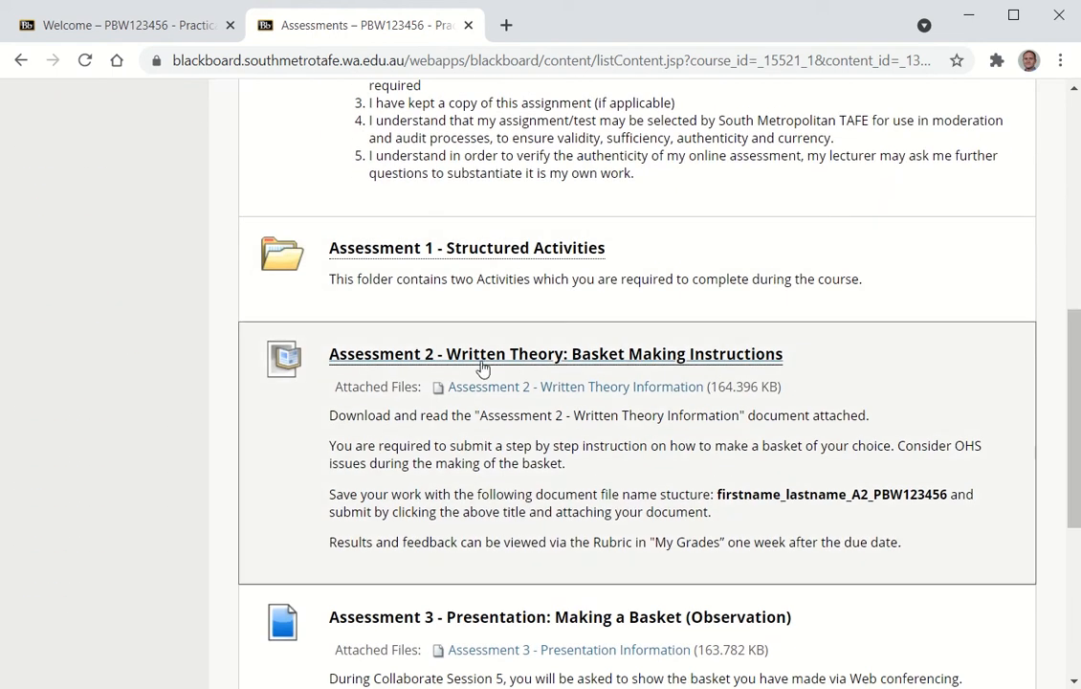
left_click(554, 354)
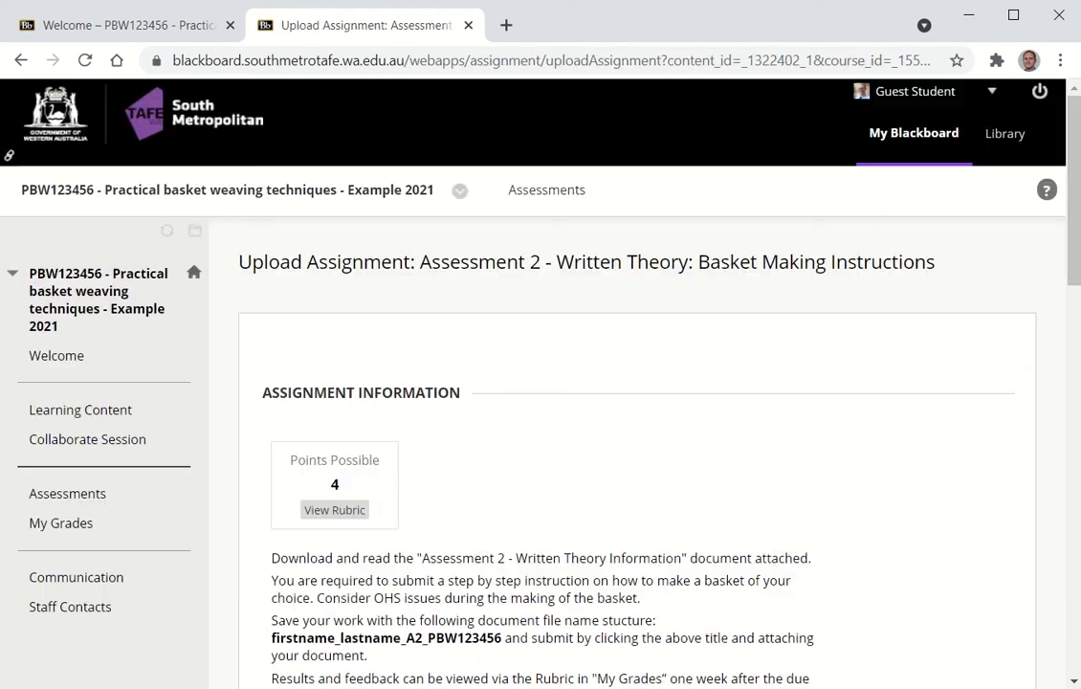
mouse_move(754, 391)
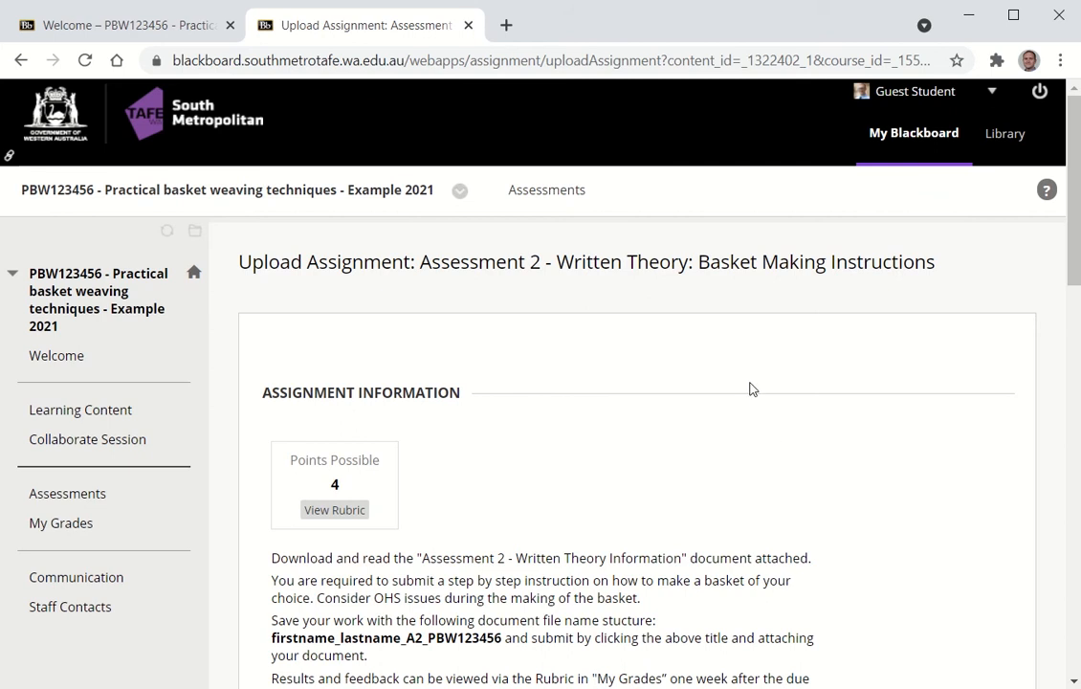
scroll("down", 3)
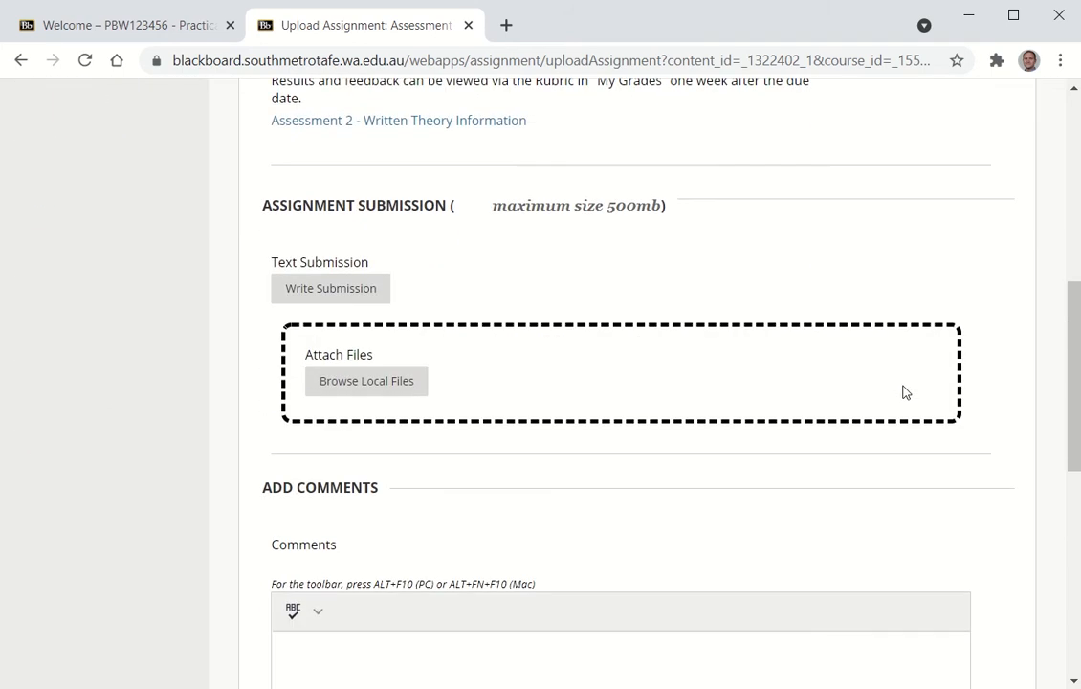
mouse_move(368, 381)
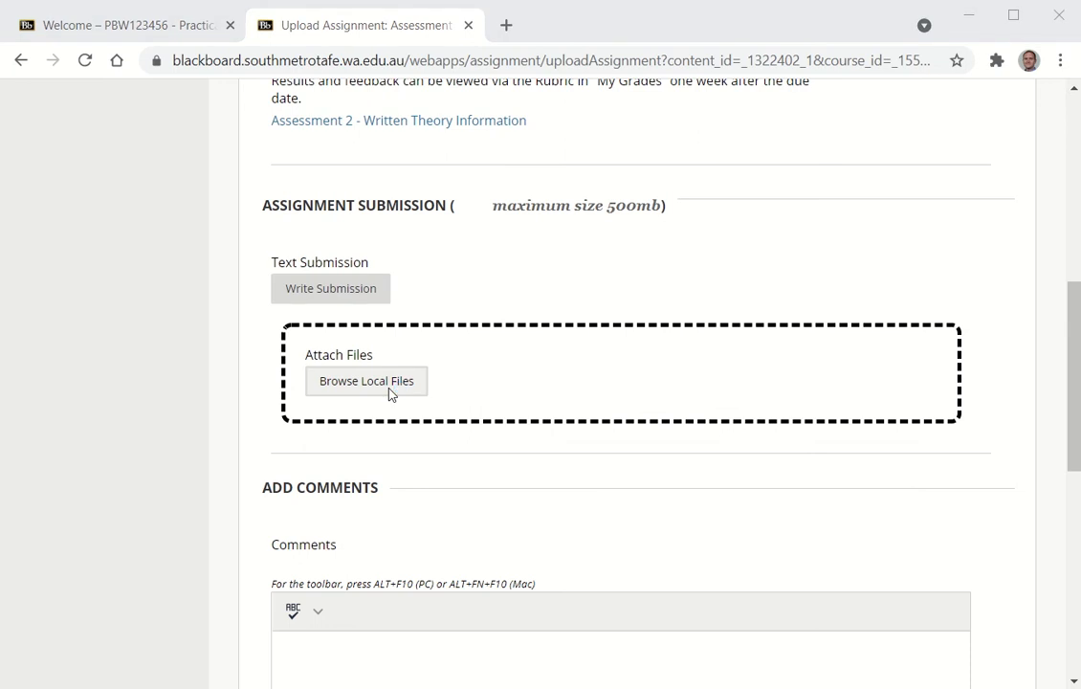
Attach the Assessment 2 docx from the desktop and bring the acknowledgement text into view
left_click(367, 381)
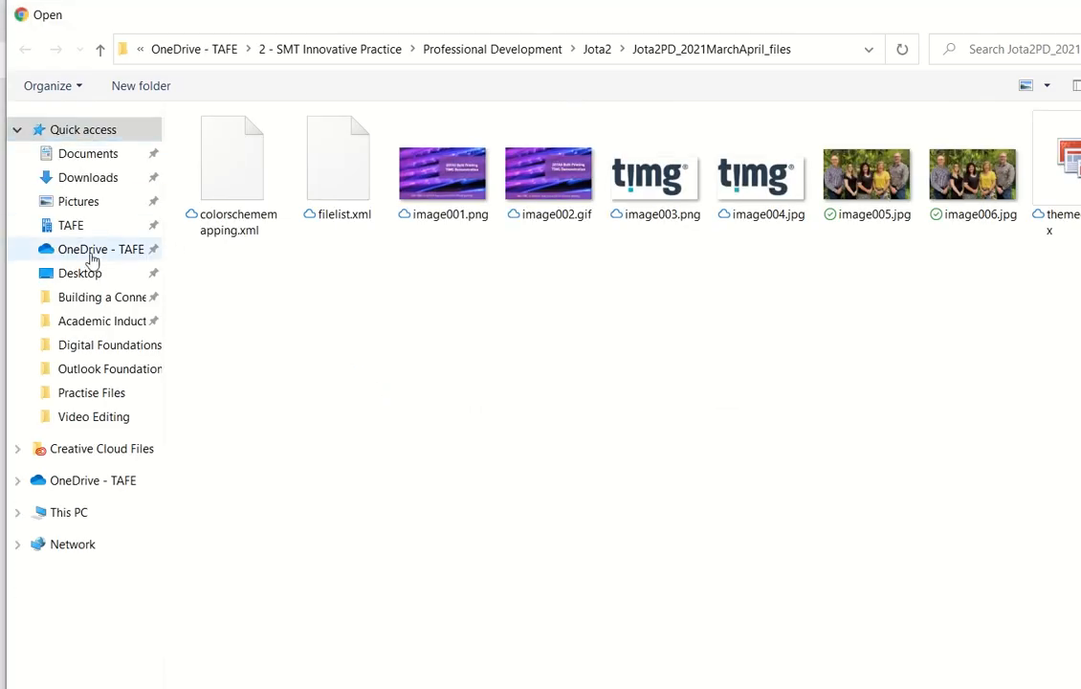
left_click(80, 271)
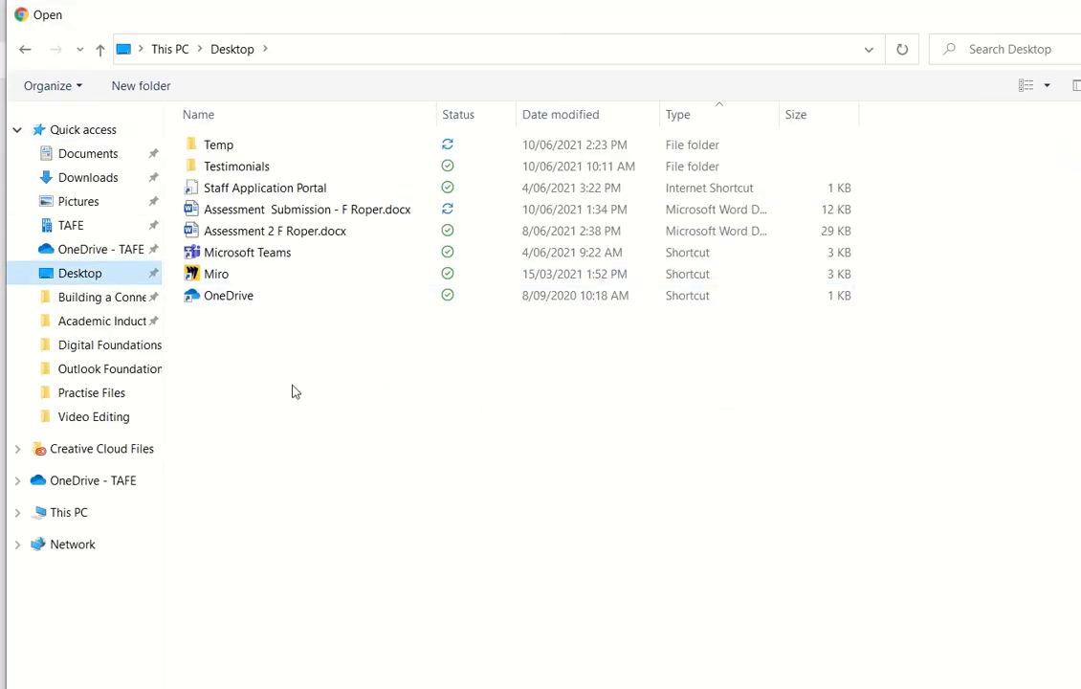
double_click(276, 230)
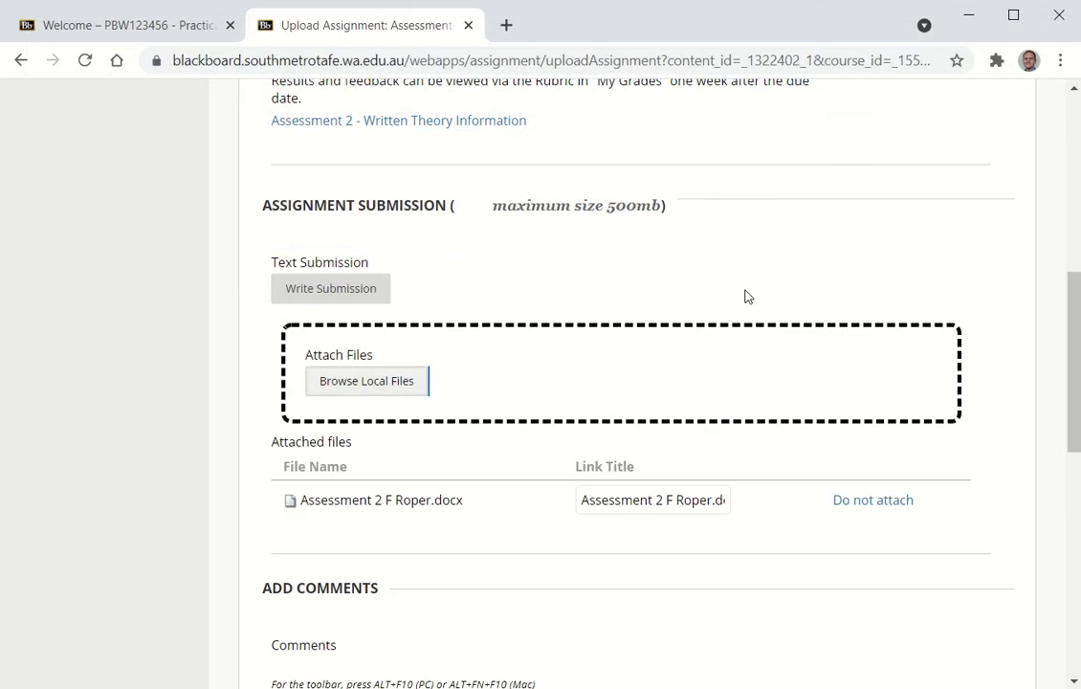
scroll("down", 3)
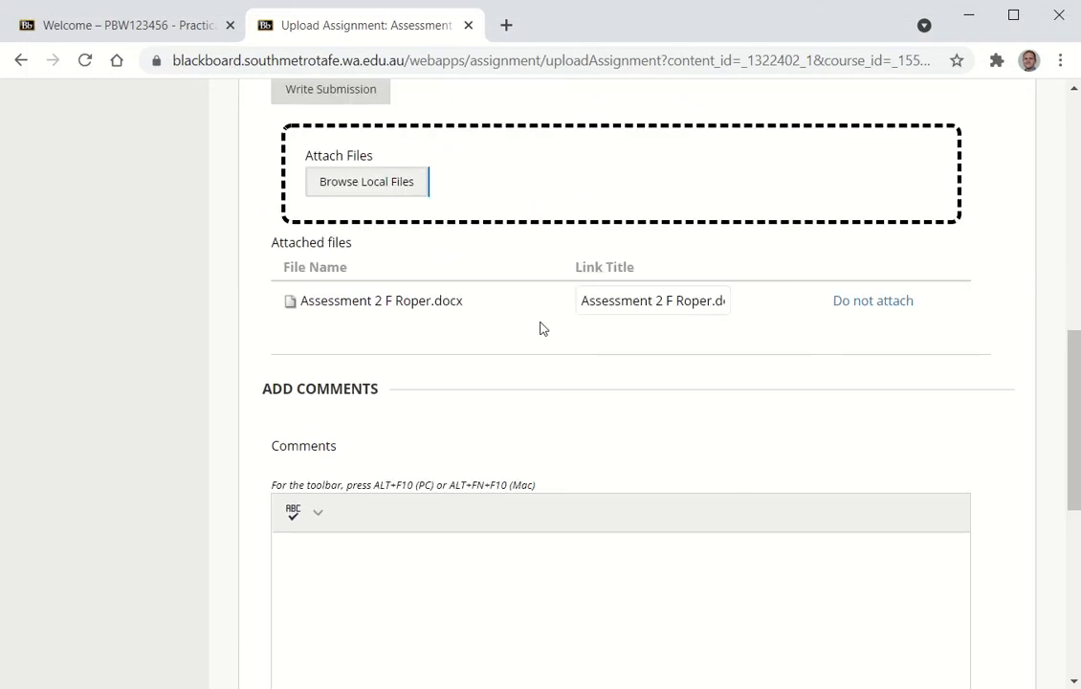
mouse_move(279, 333)
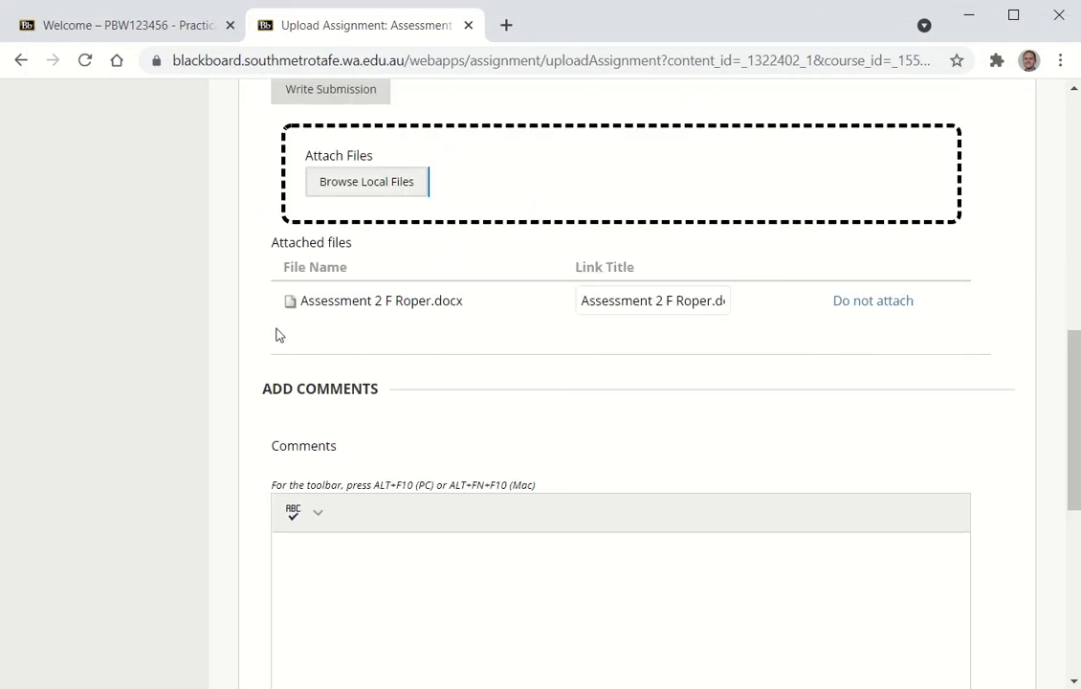
scroll("down", 3)
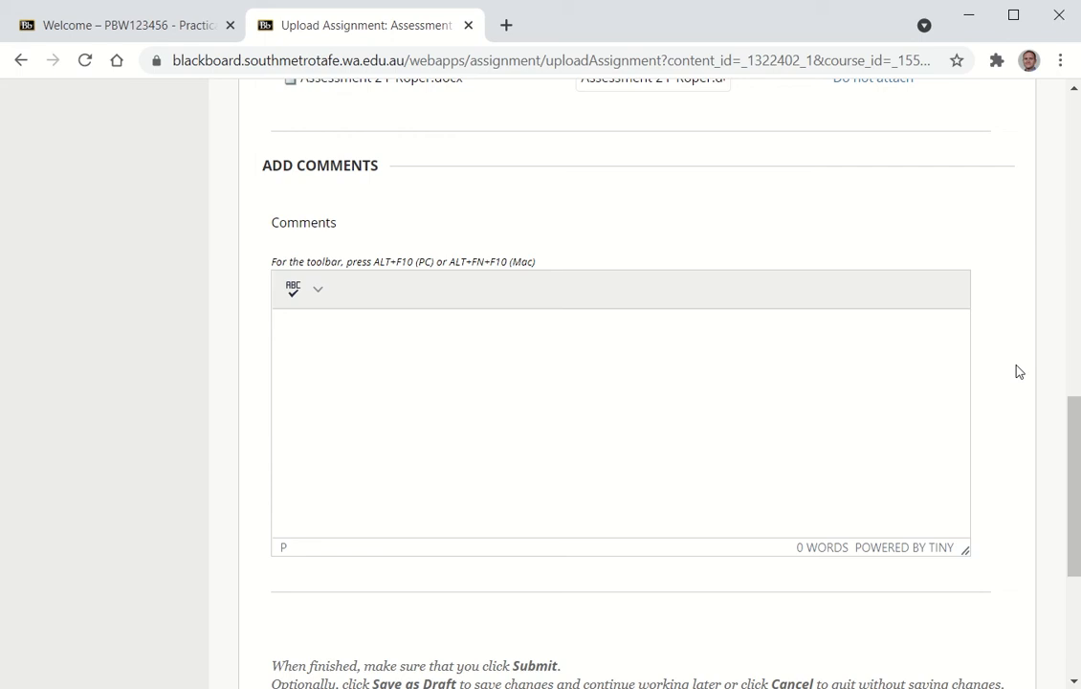
scroll("down", 3)
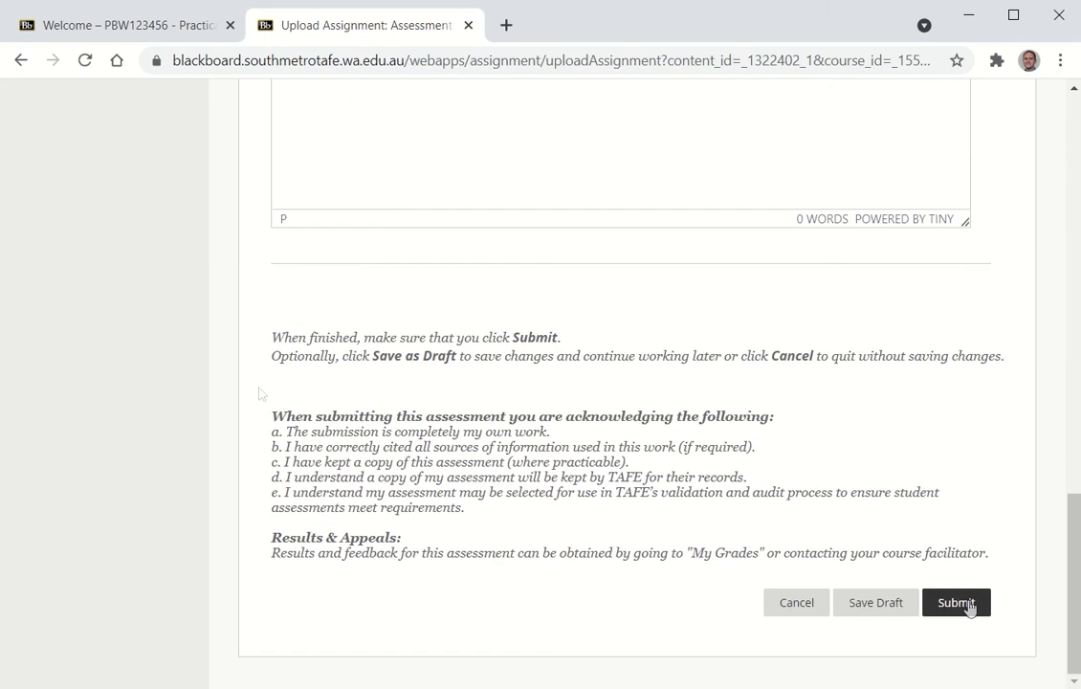
mouse_move(260, 394)
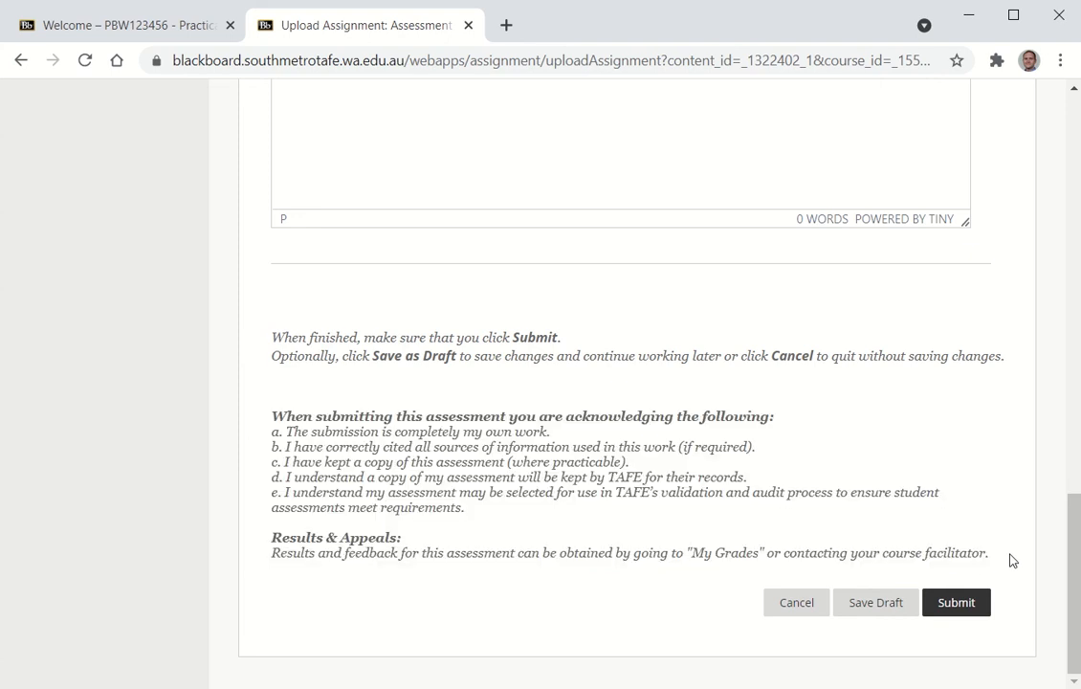
Submit Assessment 2 and check in My Grades that it is listed as Submitted
left_click(957, 601)
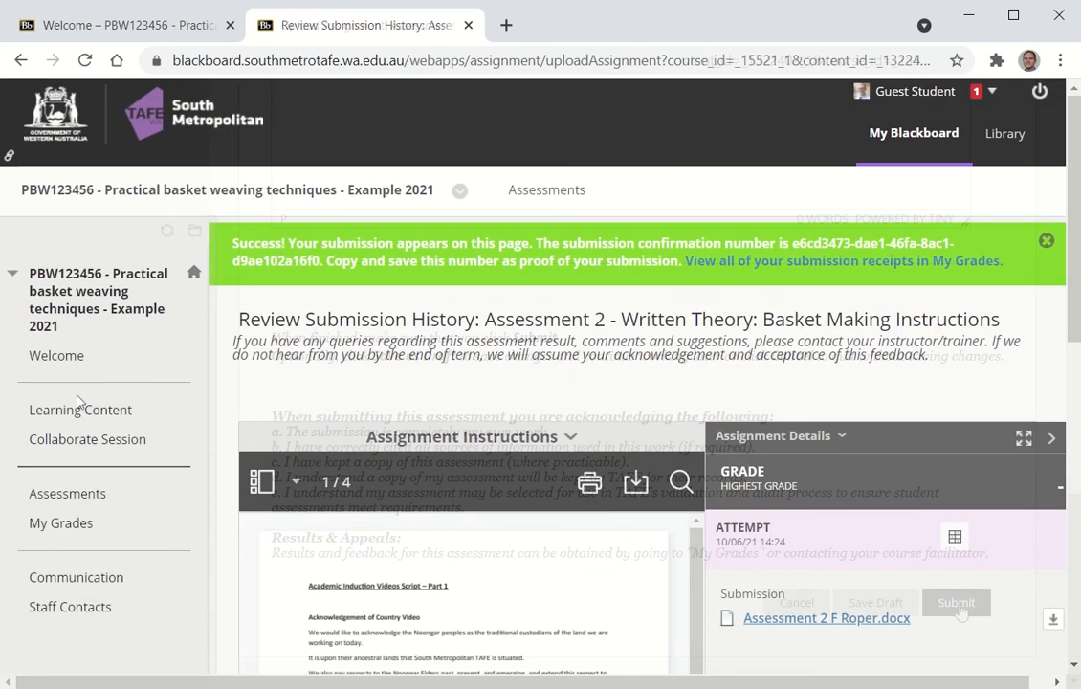
left_click(61, 522)
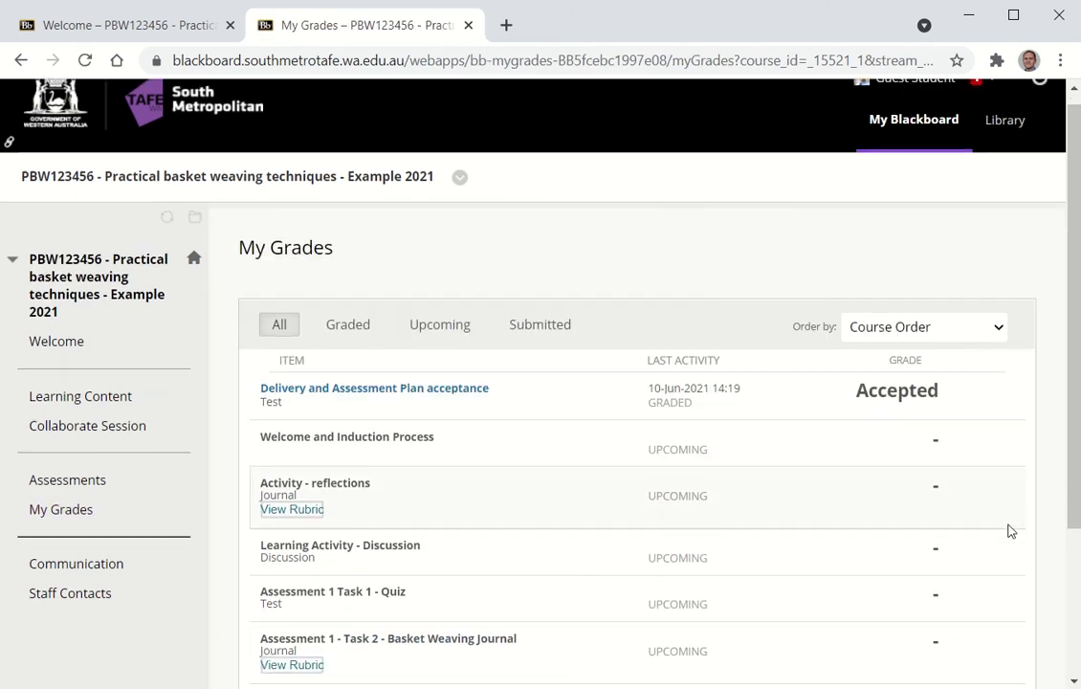
scroll("down", 3)
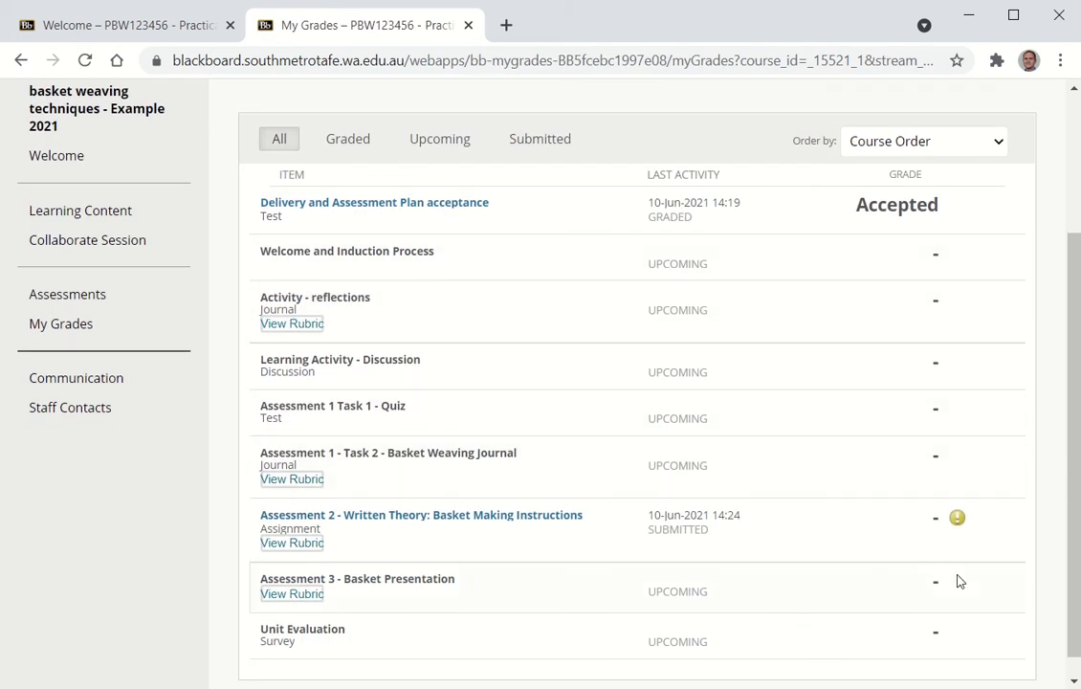
mouse_move(1029, 239)
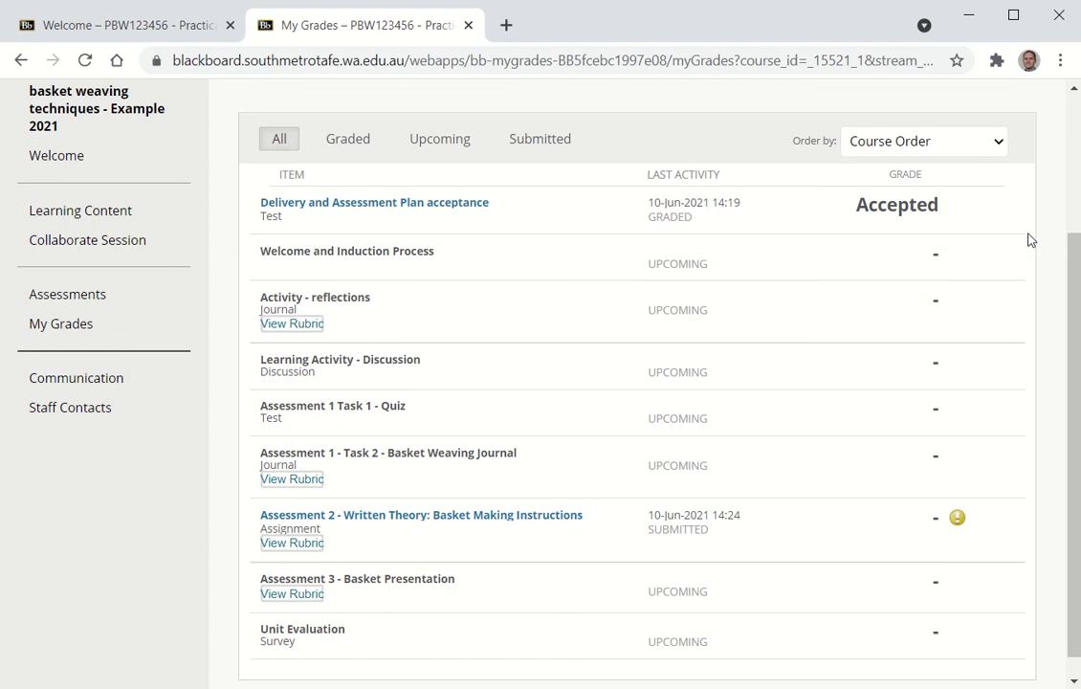
mouse_move(891, 176)
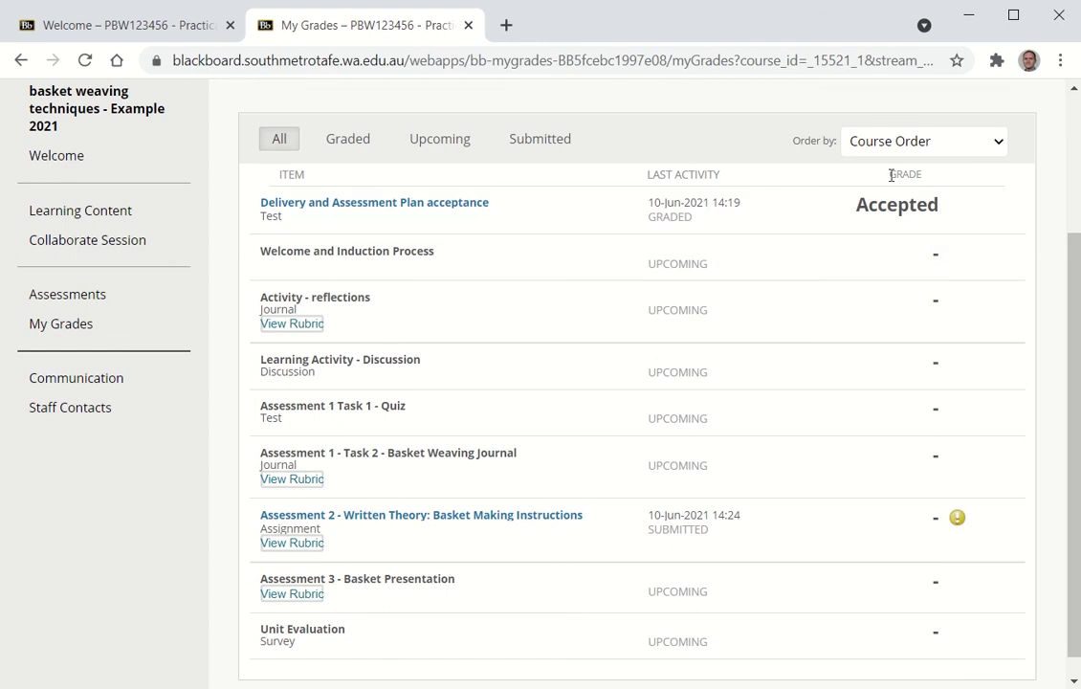
mouse_move(1021, 317)
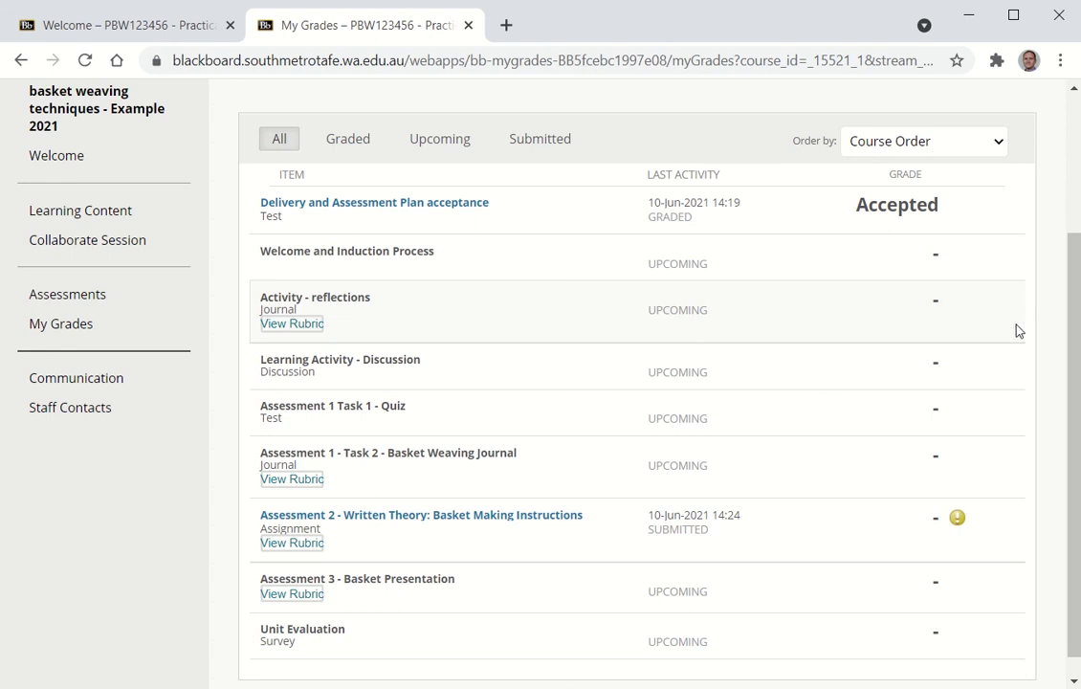
scroll("up", 3)
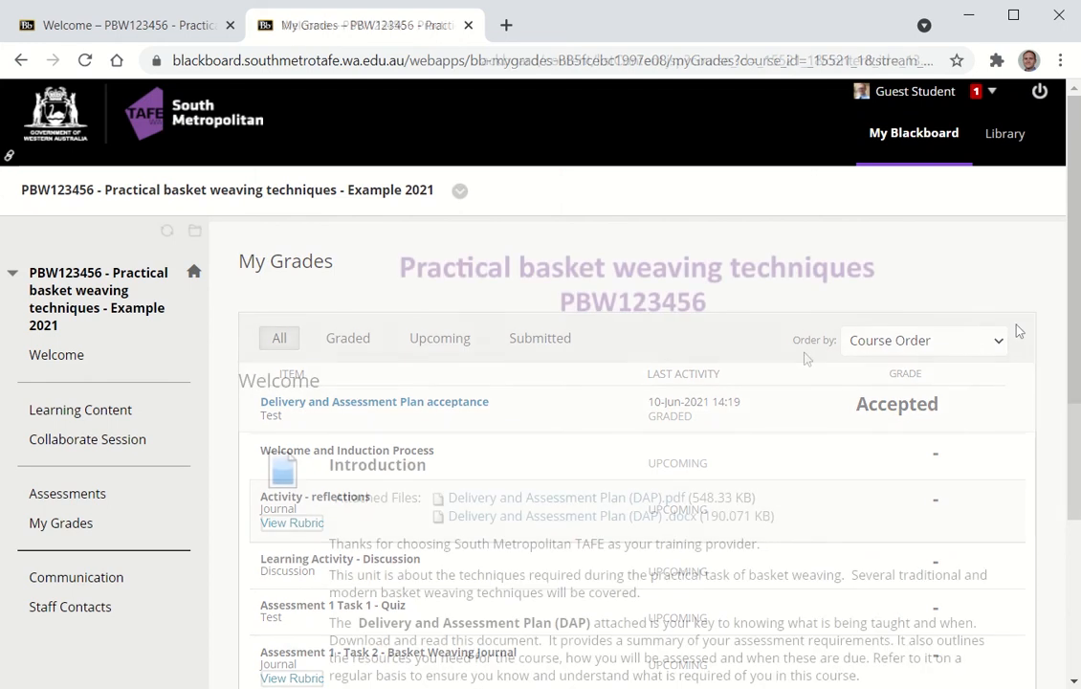
Return to the course Welcome page and log out of Blackboard to the login page
left_click(57, 354)
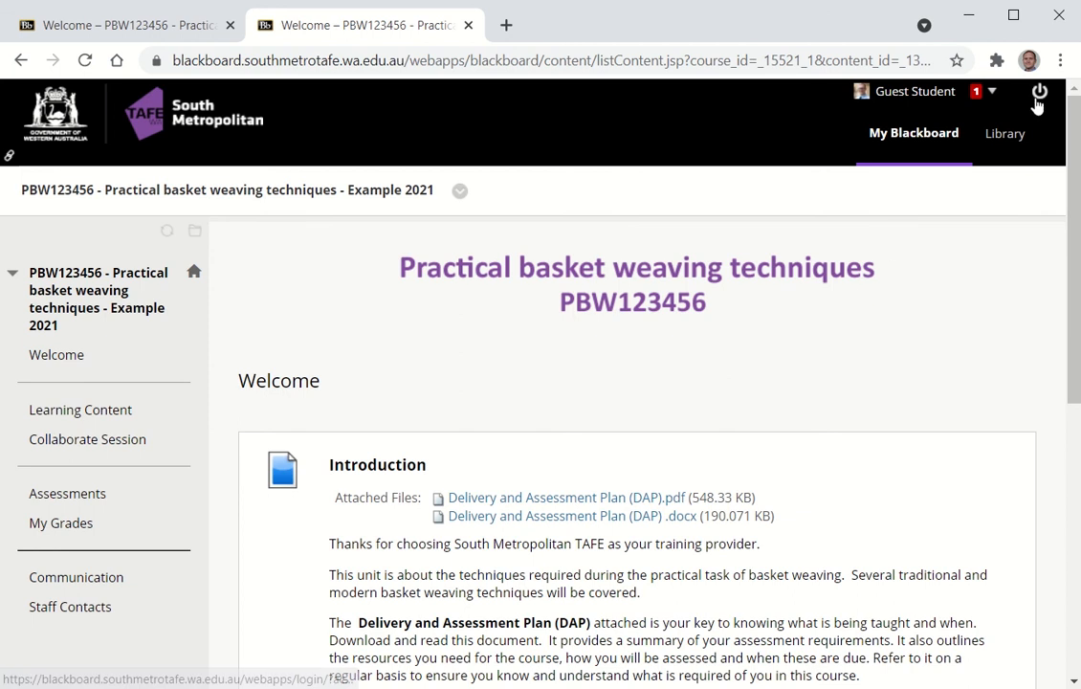
left_click(1037, 92)
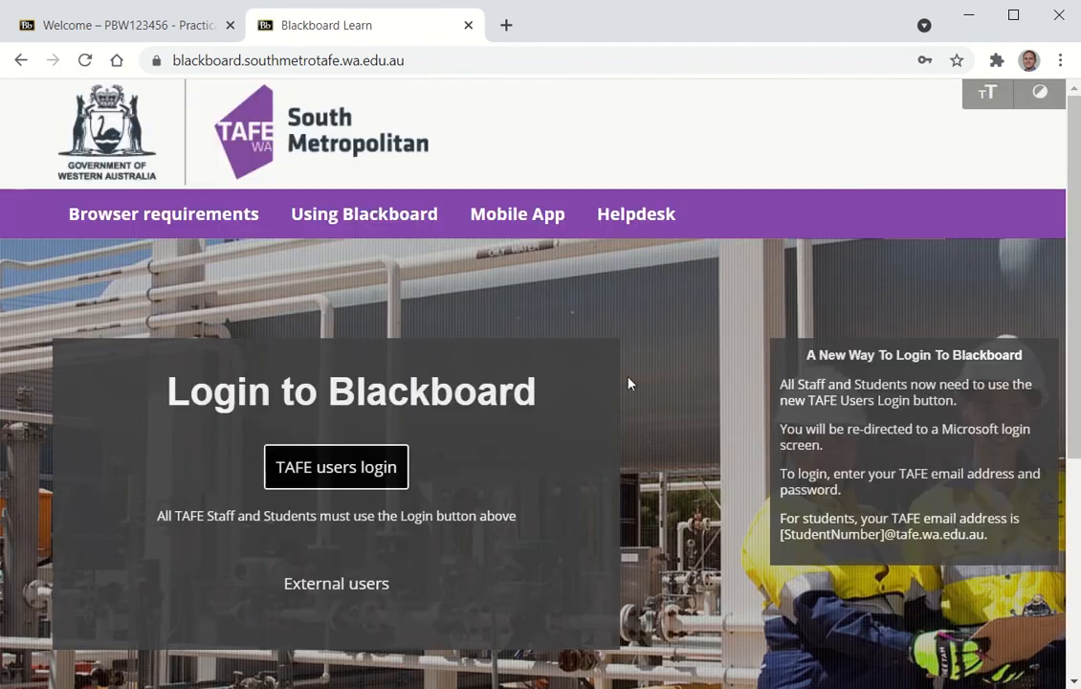
mouse_move(621, 425)
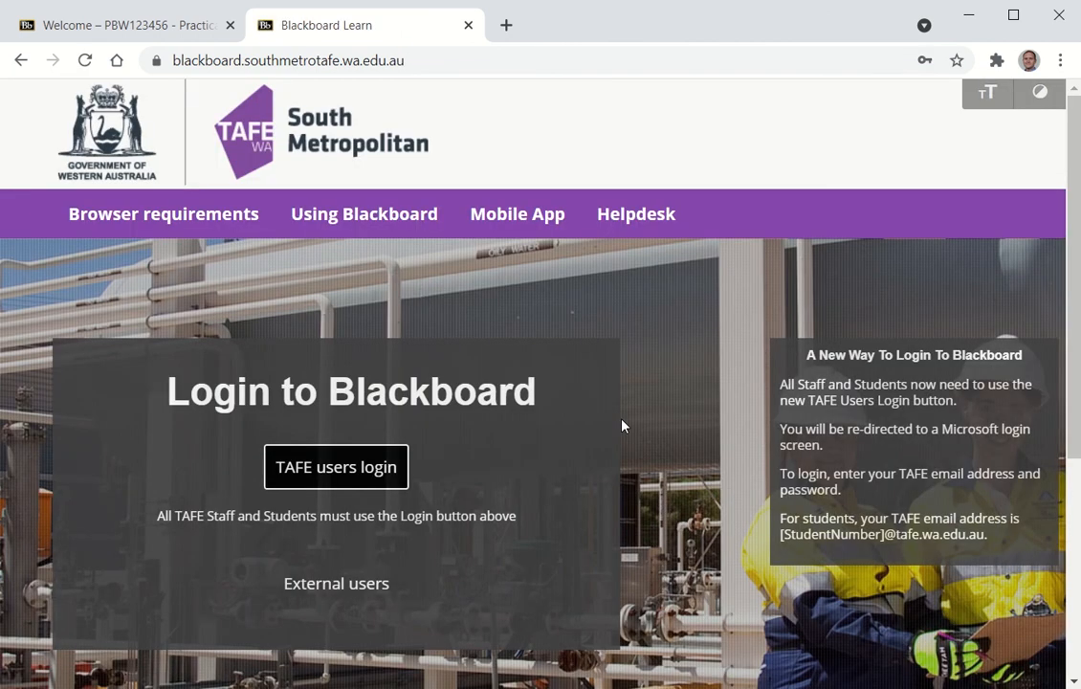